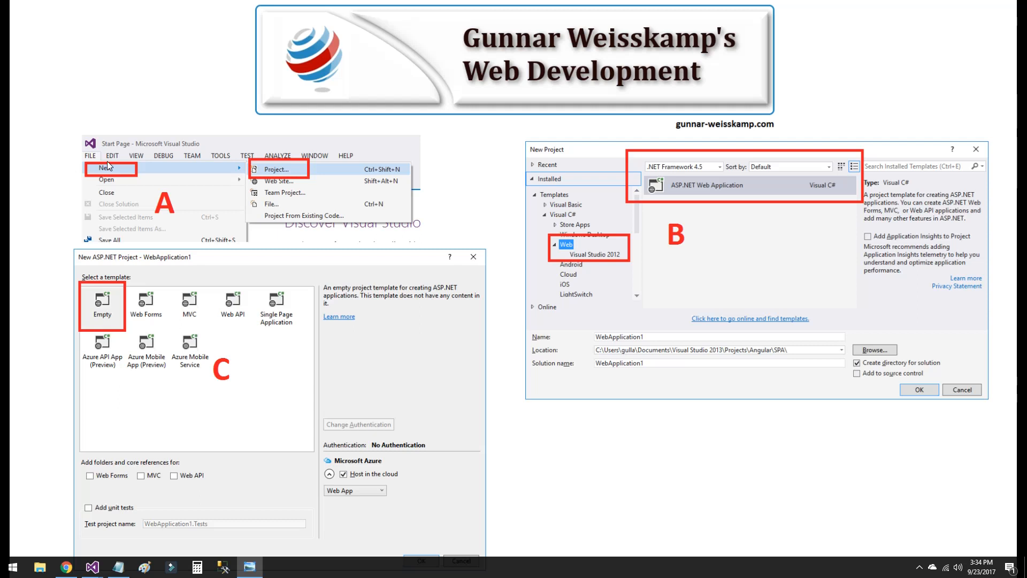
mouse_move(111, 212)
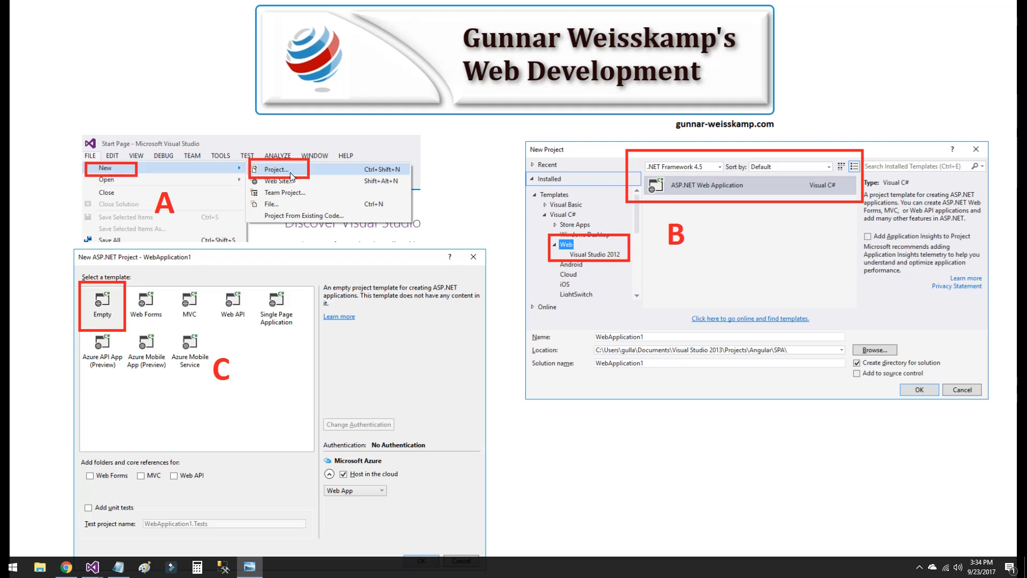
mouse_move(264, 202)
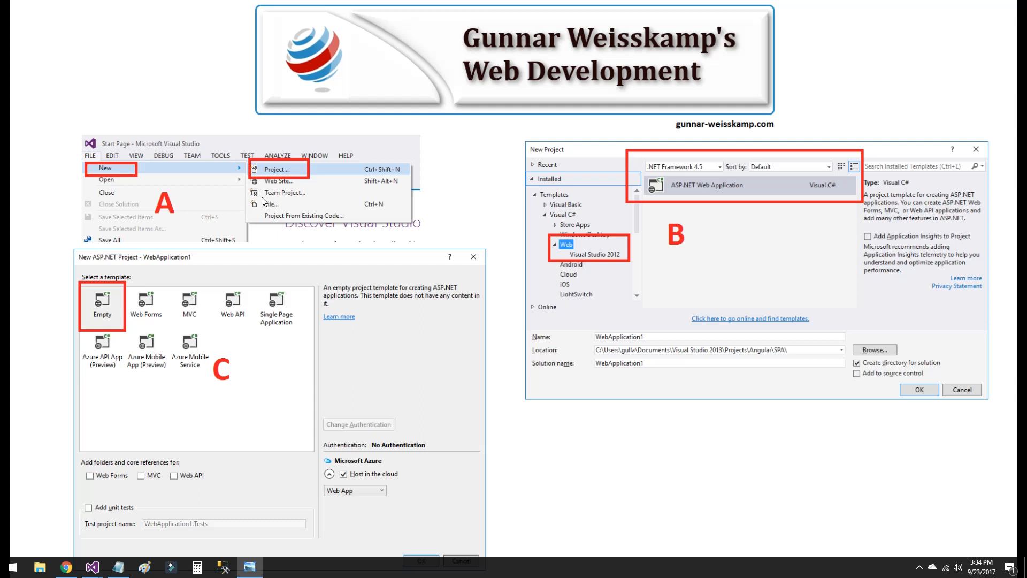
mouse_move(212, 213)
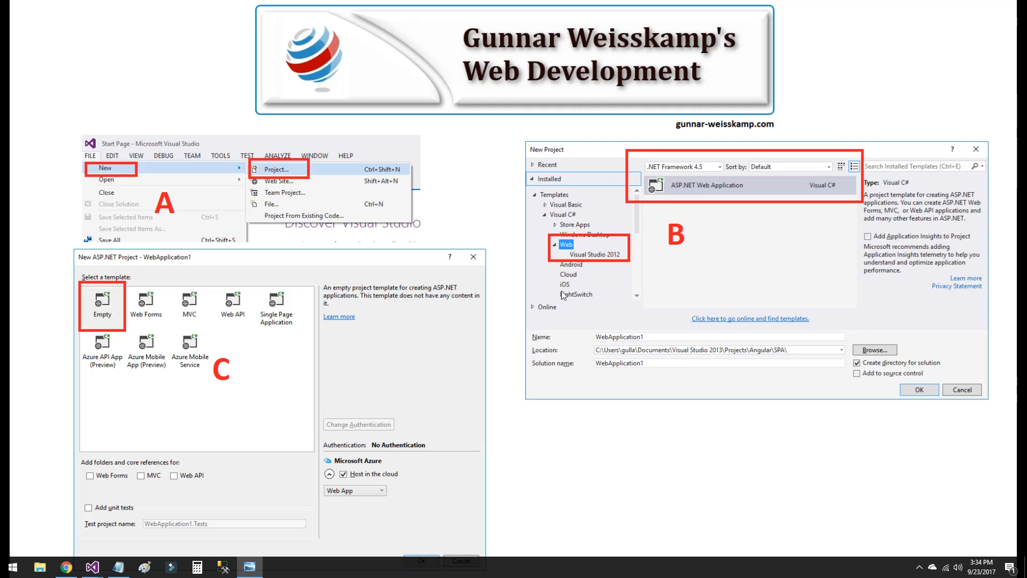
mouse_move(692, 195)
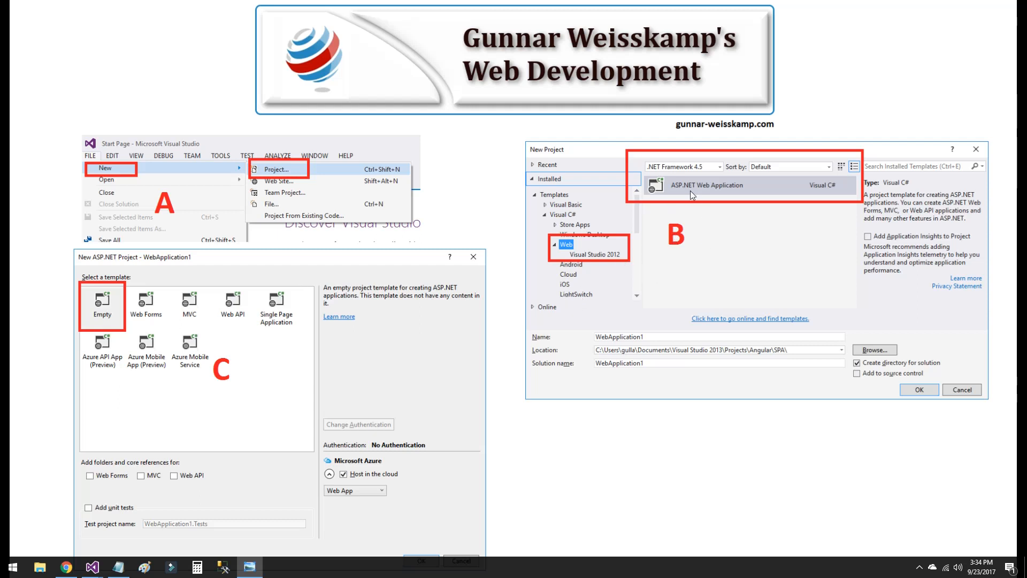
mouse_move(23, 281)
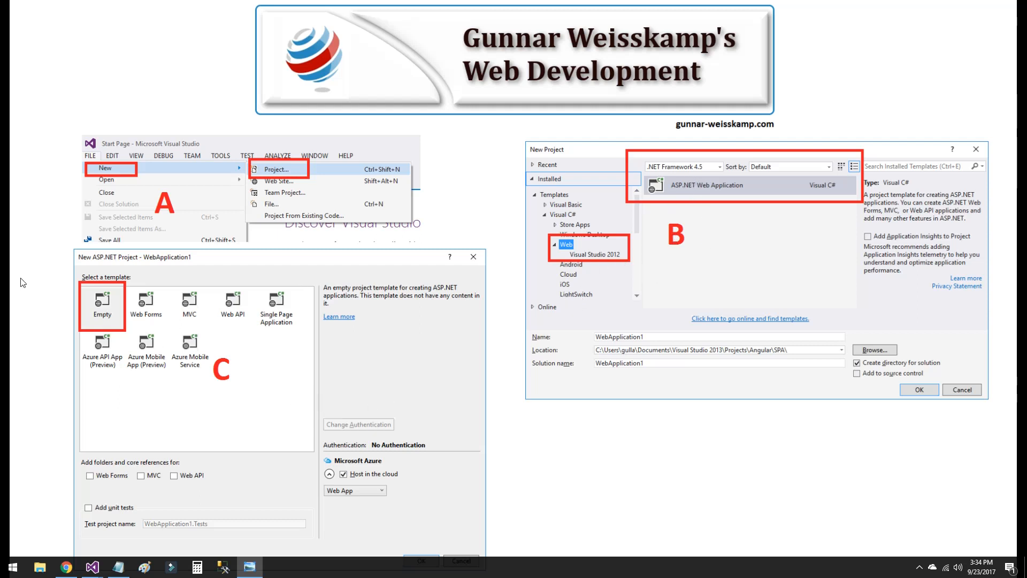
mouse_move(121, 336)
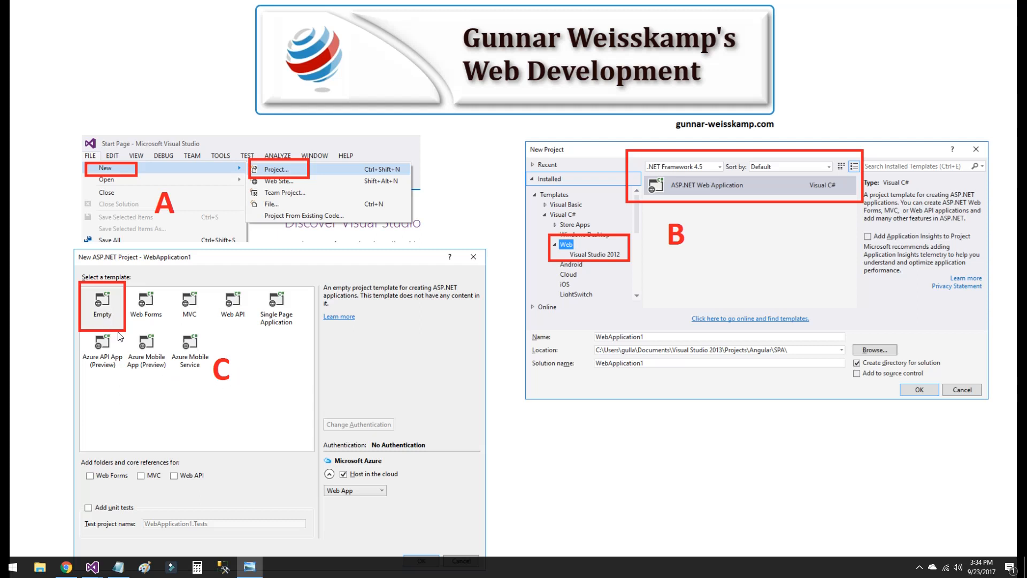
mouse_move(191, 477)
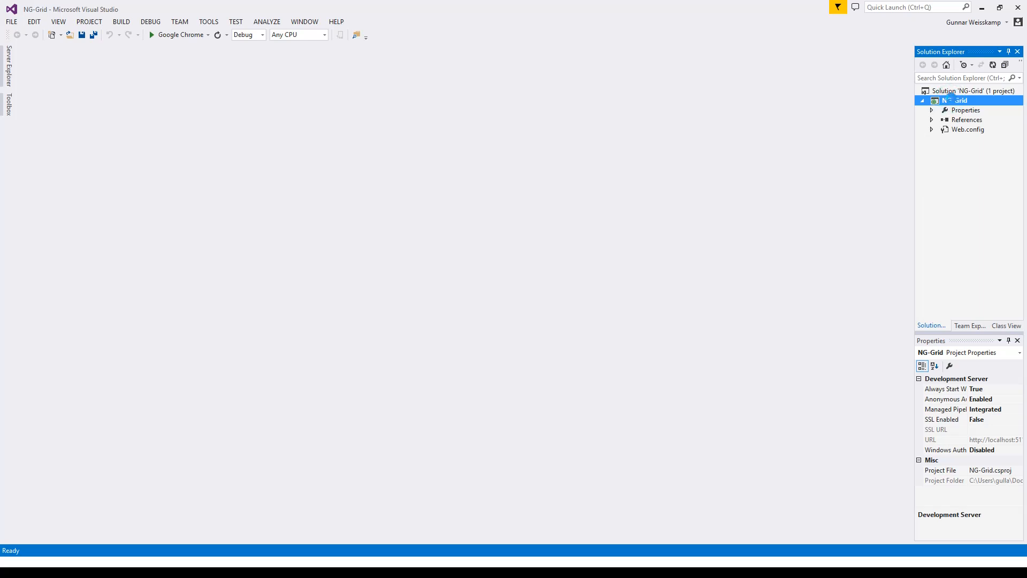
Bring up Manage NuGet Packages for NG-Grid with Online packages and 'angular' as the search
right_click(957, 100)
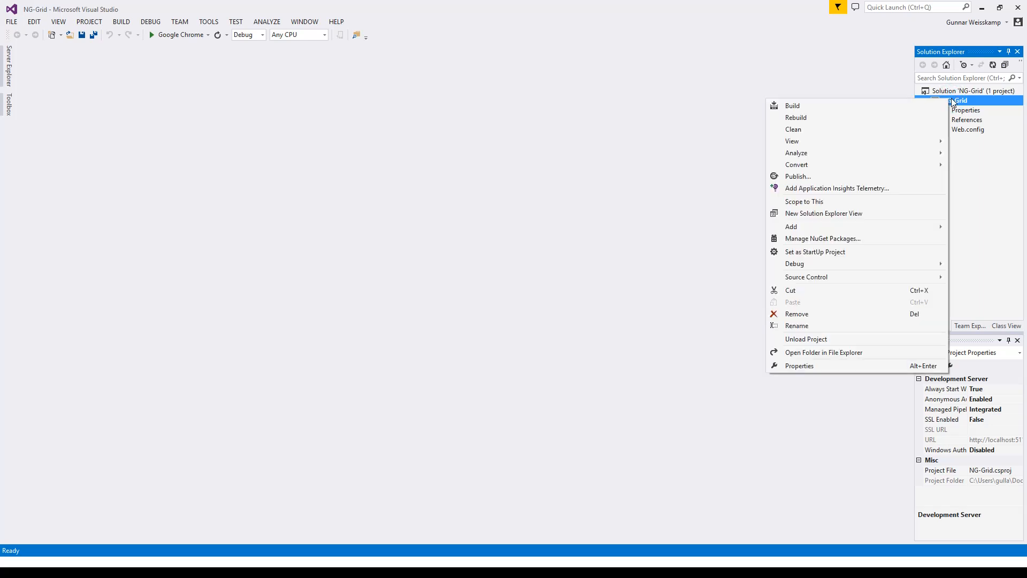
mouse_move(823, 237)
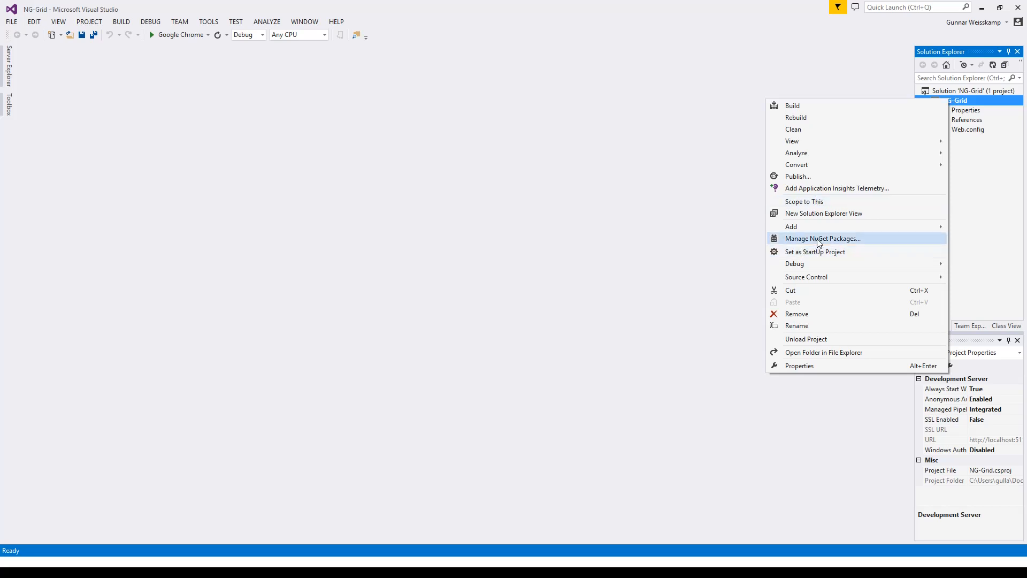
left_click(823, 238)
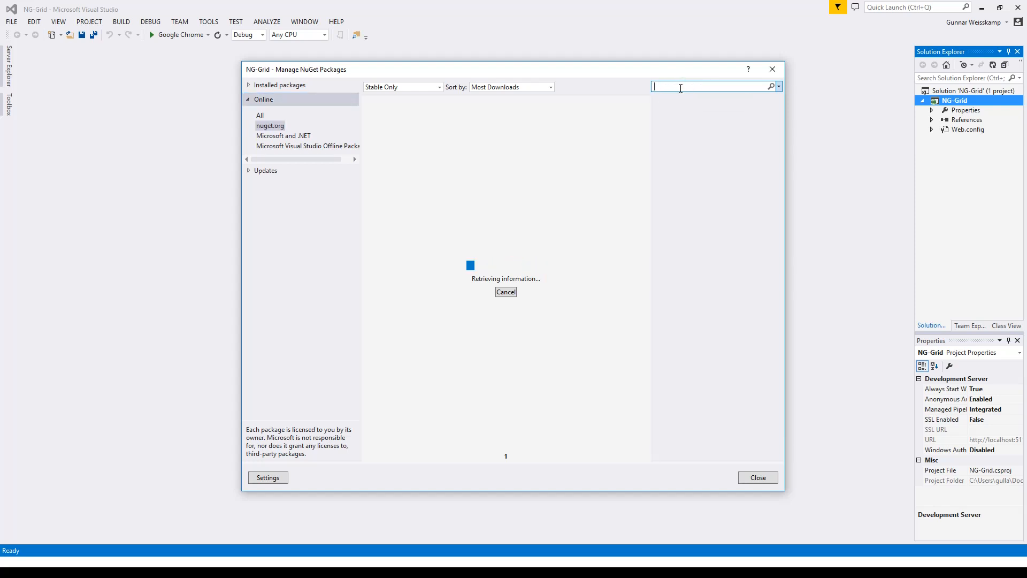
type("angular")
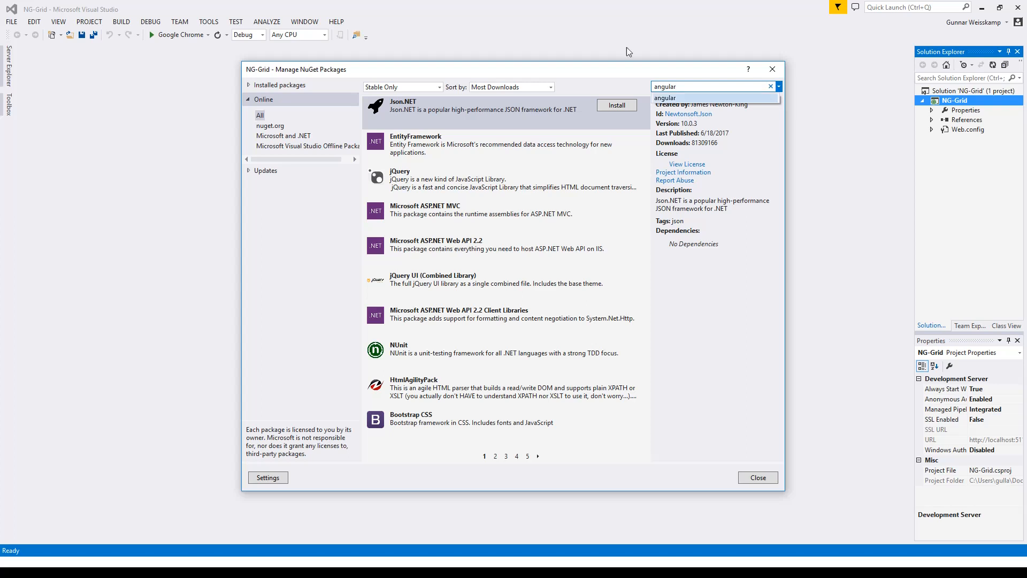
left_click(488, 145)
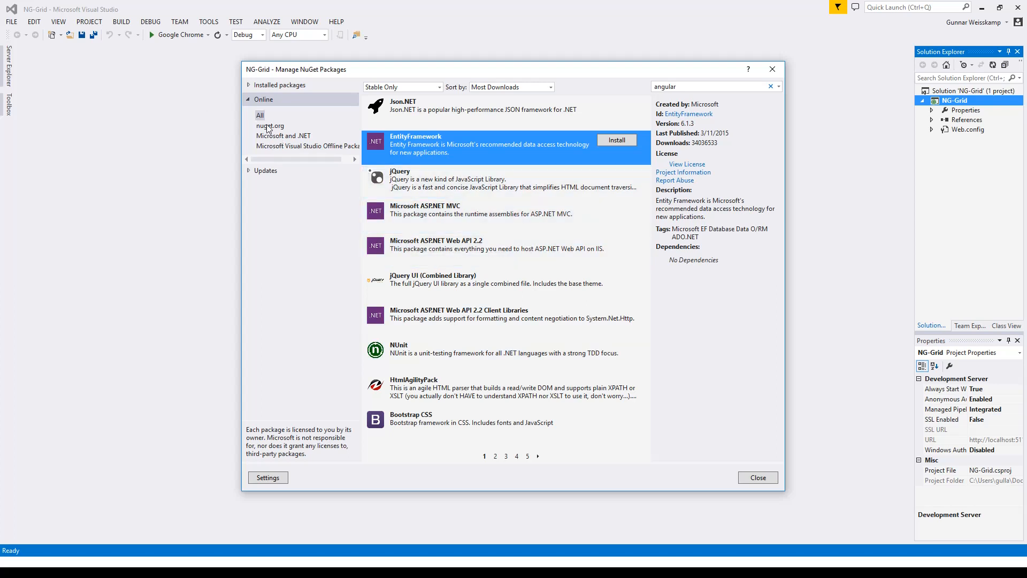
Reopen the package manager, search 'angu' and install AngularJS 1.6.6 into NG-Grid
left_click(757, 478)
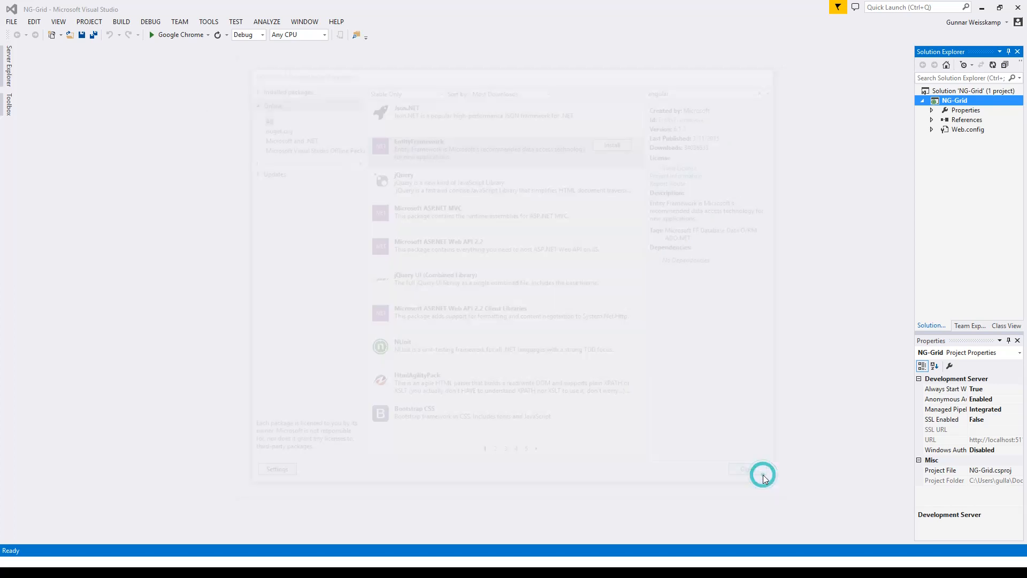
right_click(955, 100)
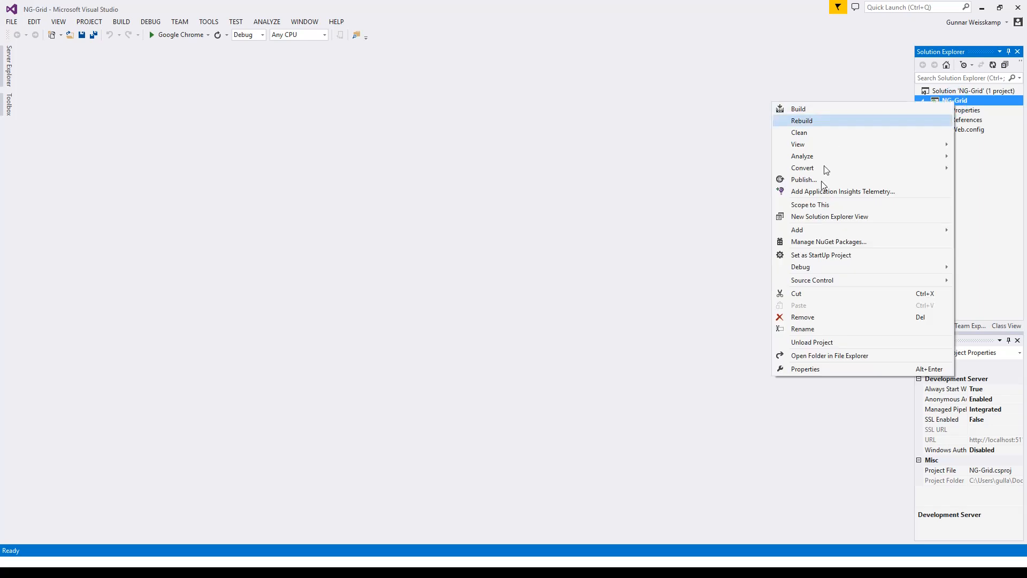
left_click(817, 243)
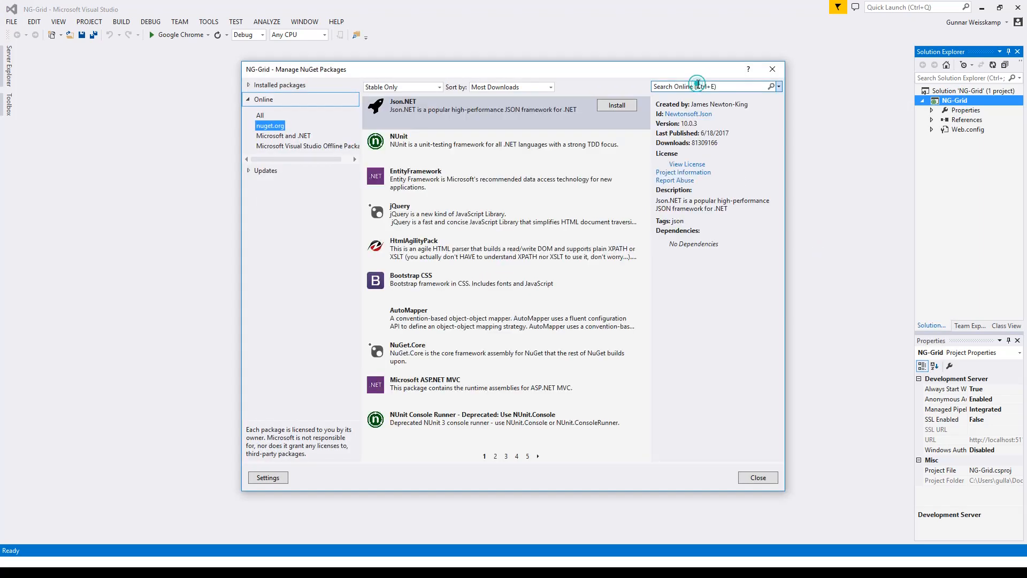
type("angular")
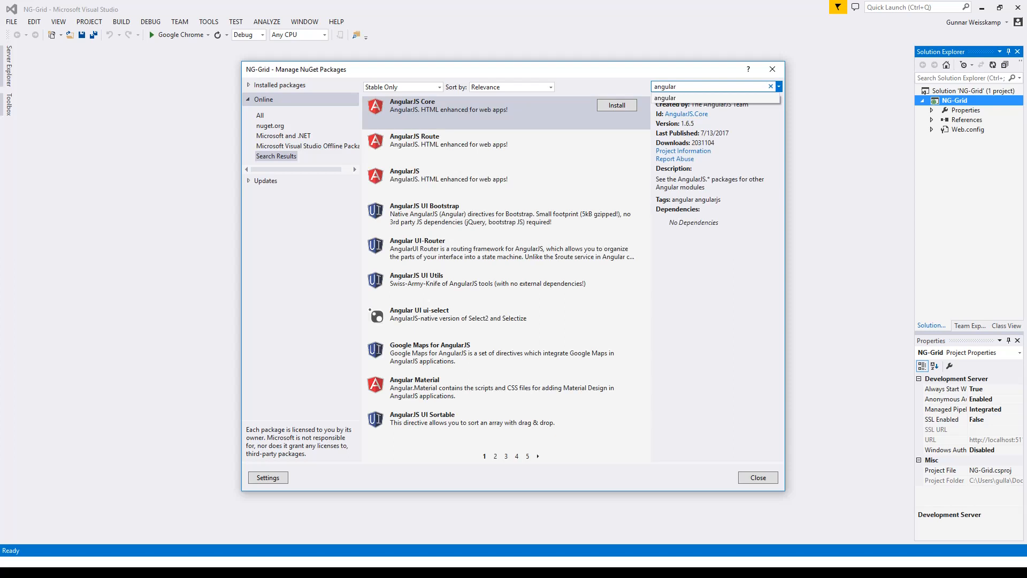
mouse_move(451, 178)
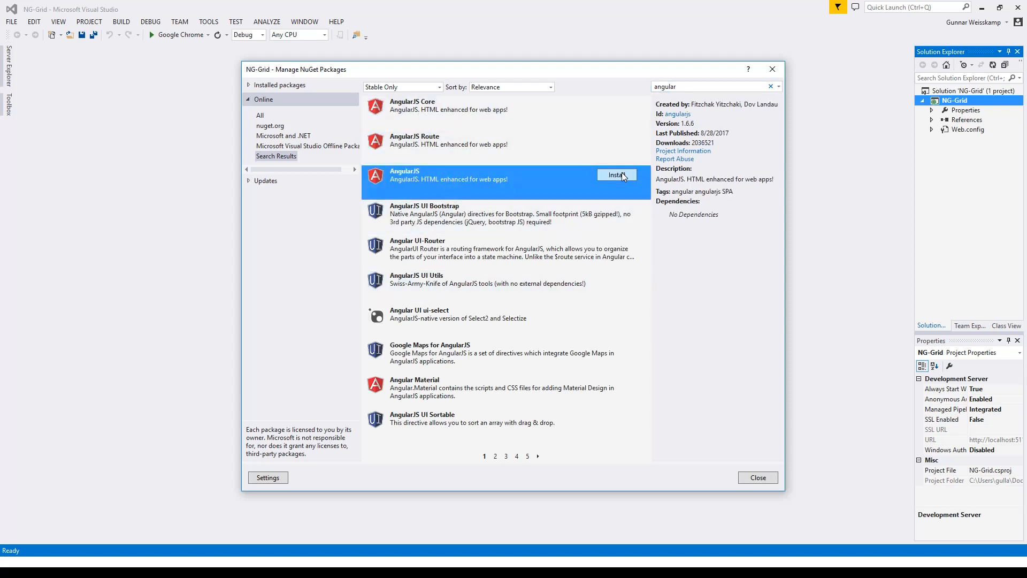
left_click(616, 175)
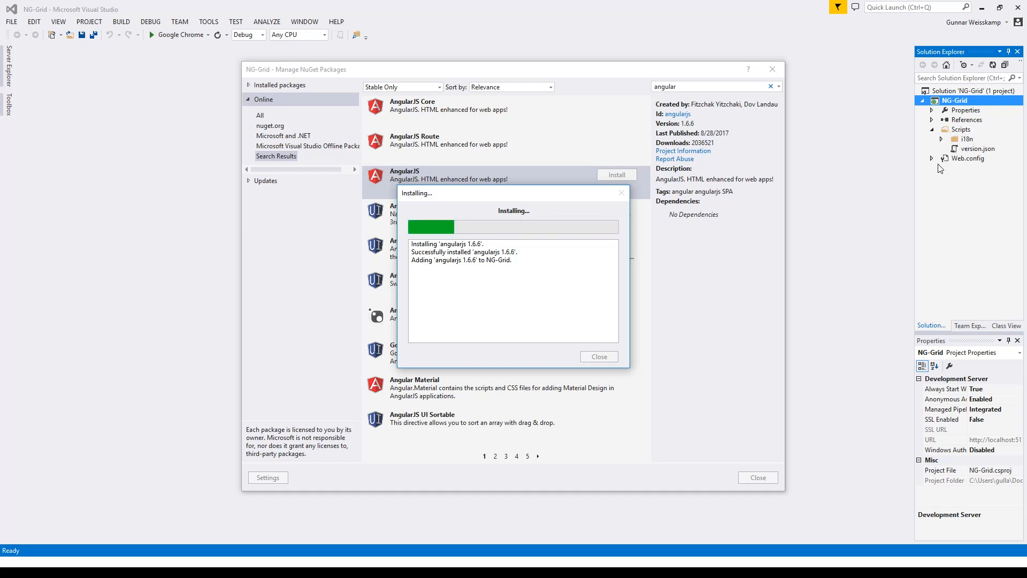
mouse_move(934, 180)
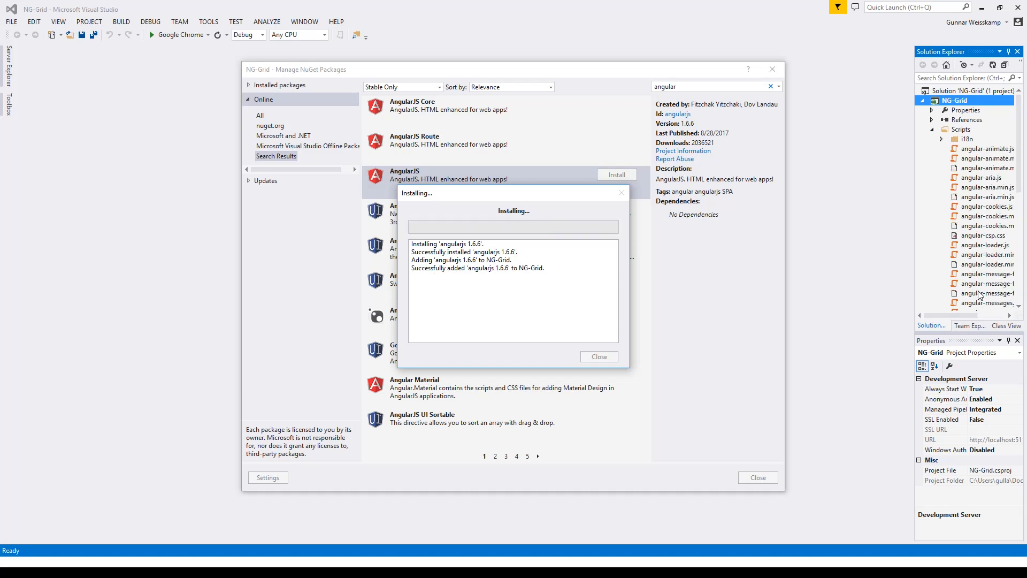
Dismiss the install log and install the jQuery 3.2.1 package
left_click(597, 356)
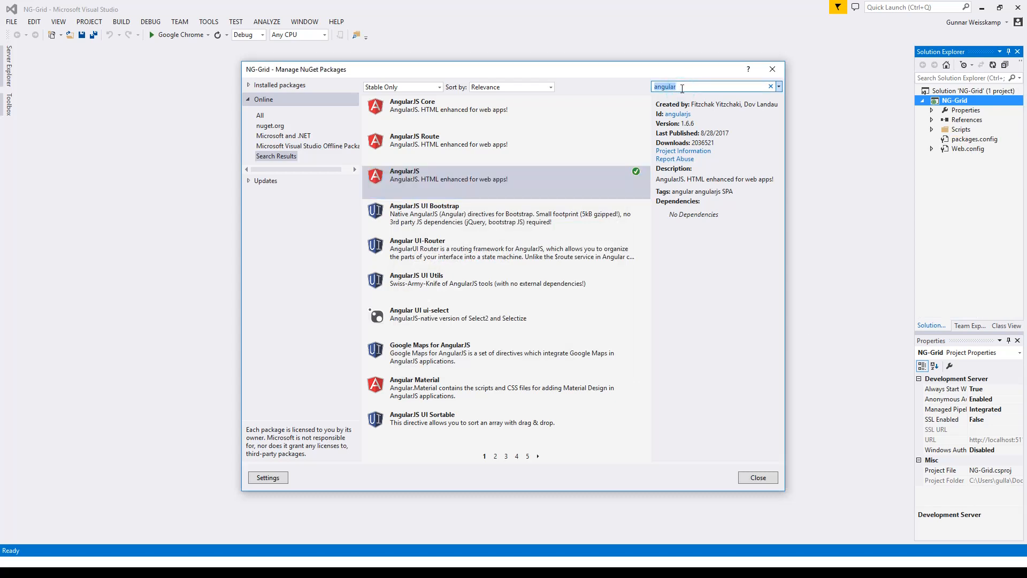
type("jquery")
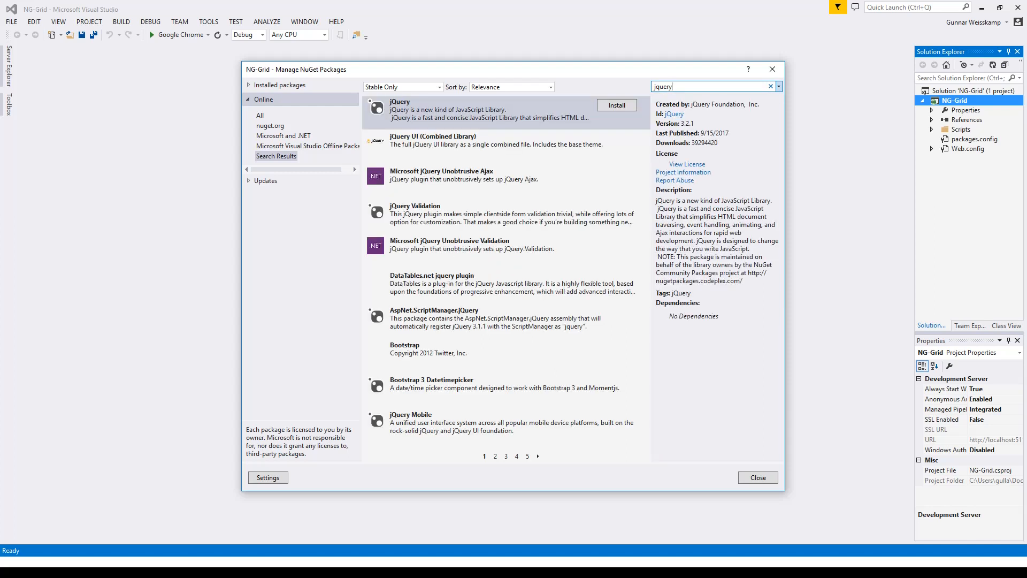
left_click(615, 105)
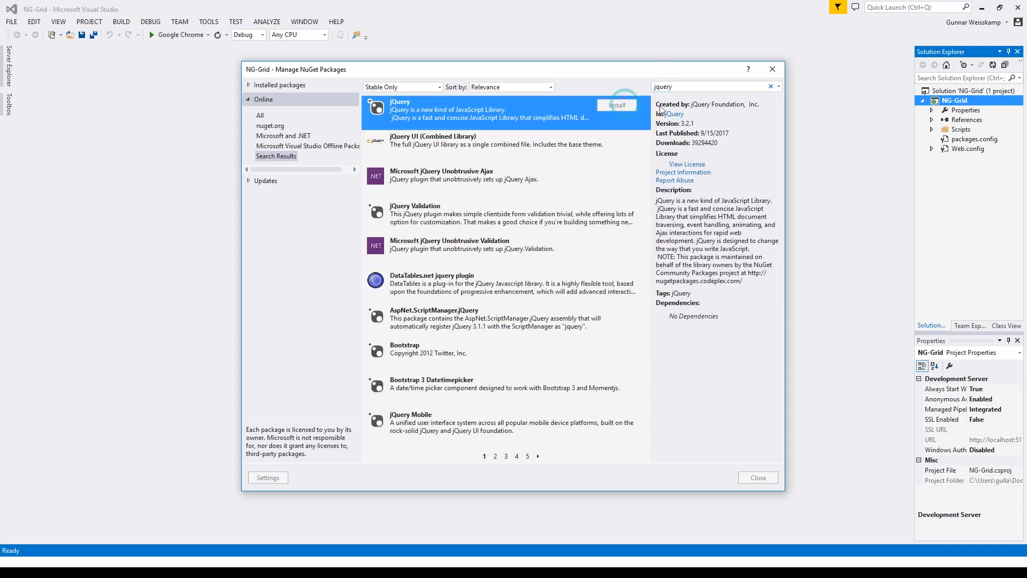
left_click(616, 104)
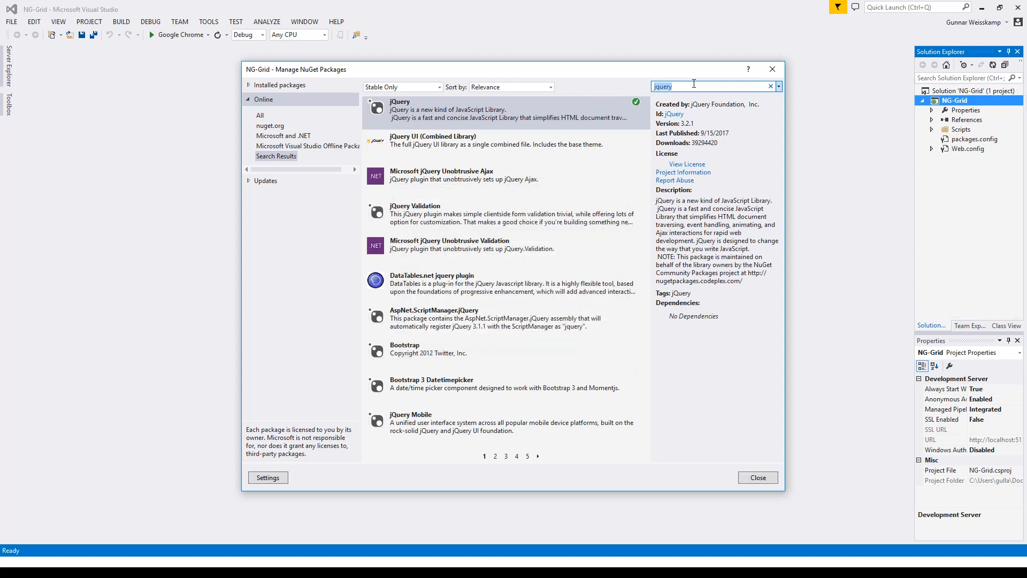
Search 'ng' and install the ng-grid 2.0.12 package
type("ng-grid")
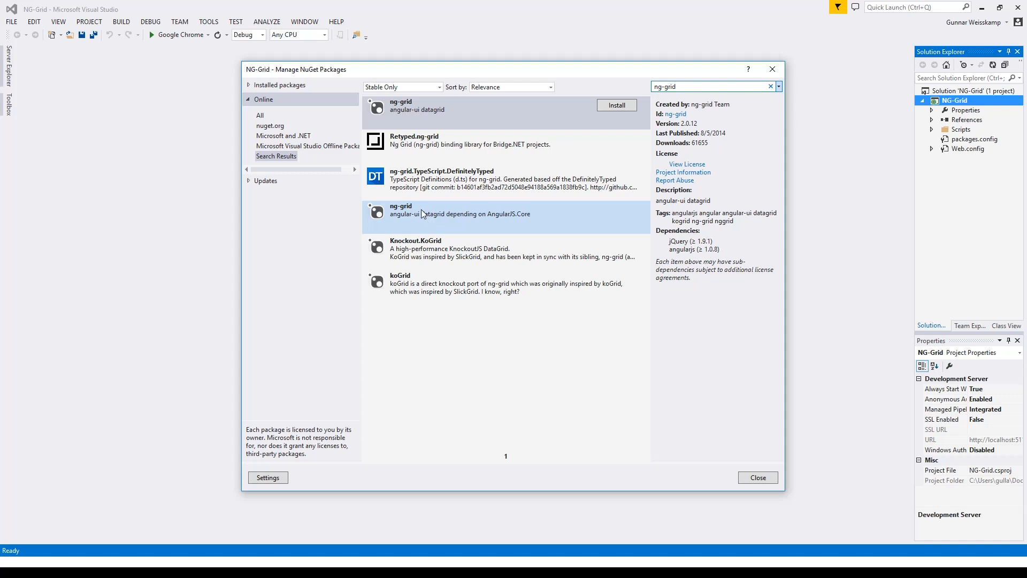
mouse_move(513, 225)
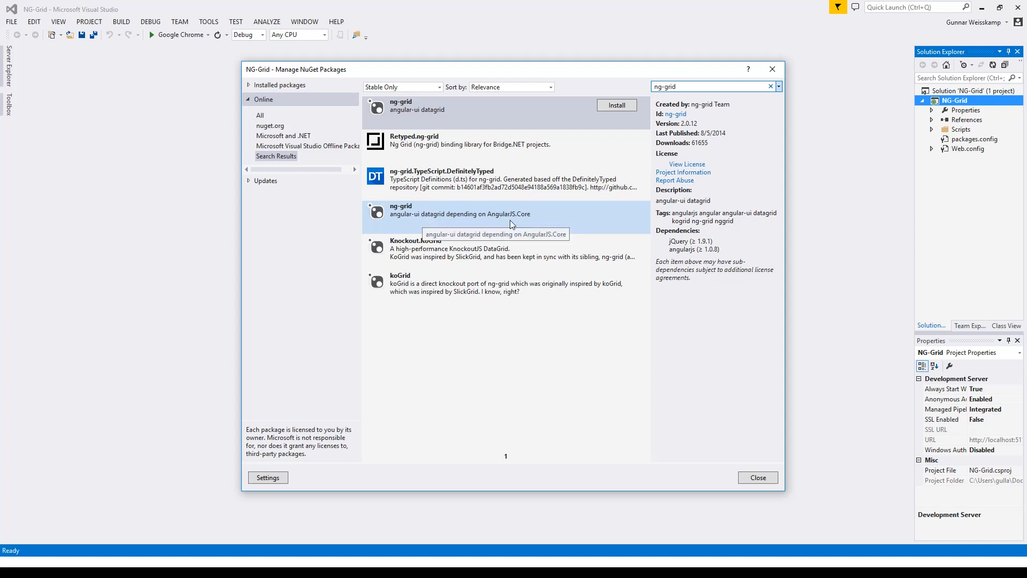
mouse_move(432, 110)
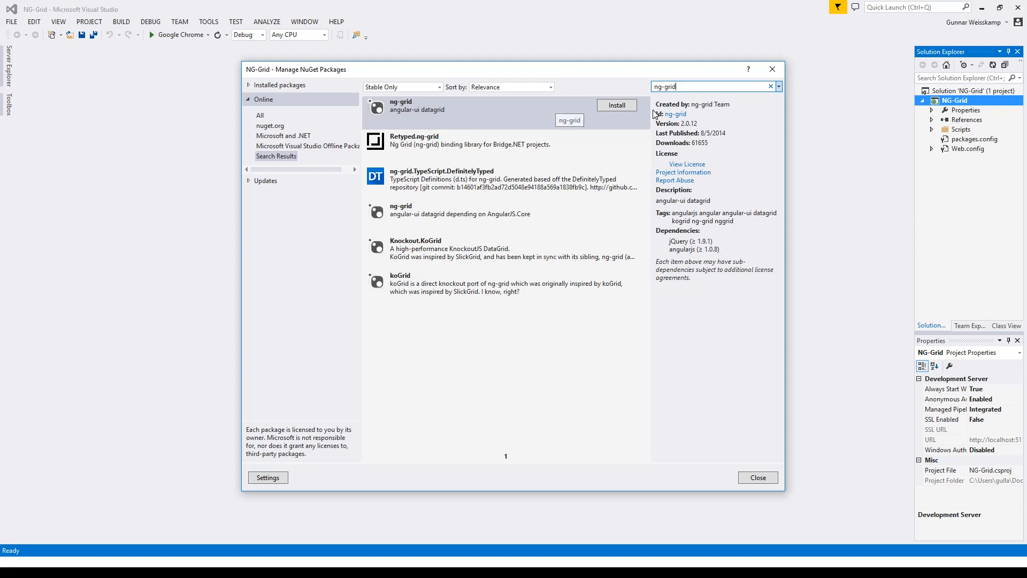
left_click(616, 105)
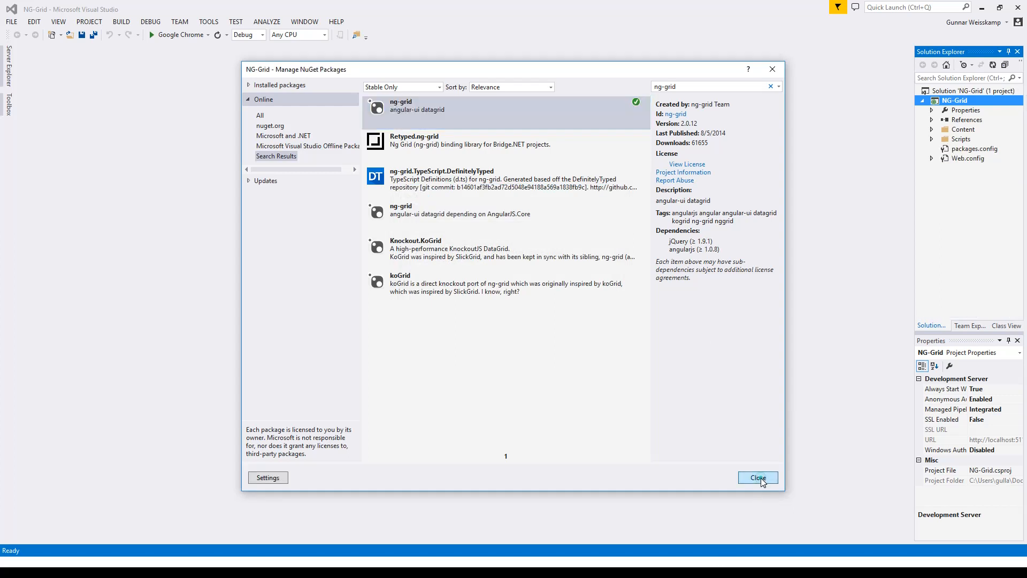
Add a new HTML Page named HtmlPage1 to the NG-Grid project
left_click(758, 477)
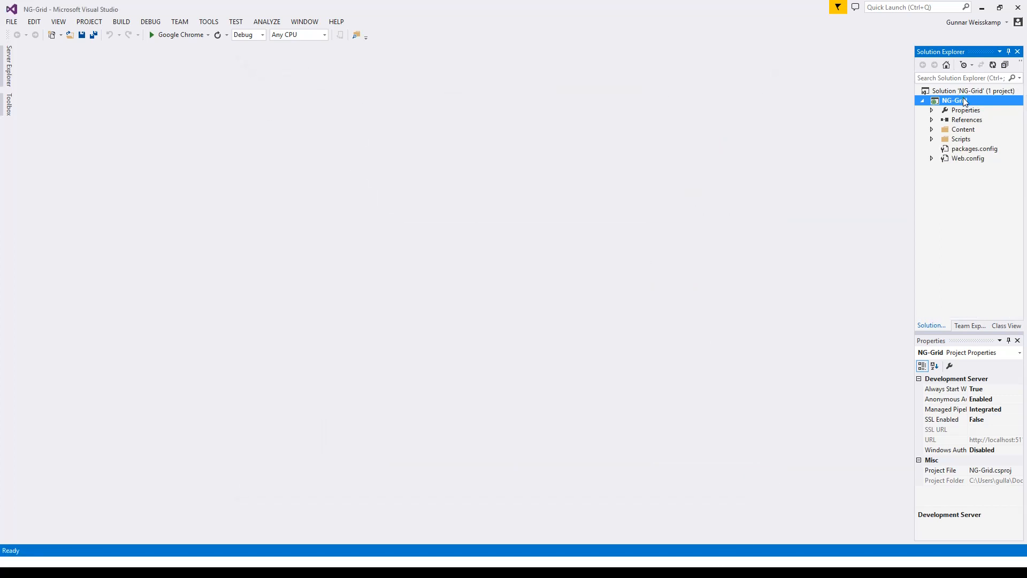
right_click(954, 100)
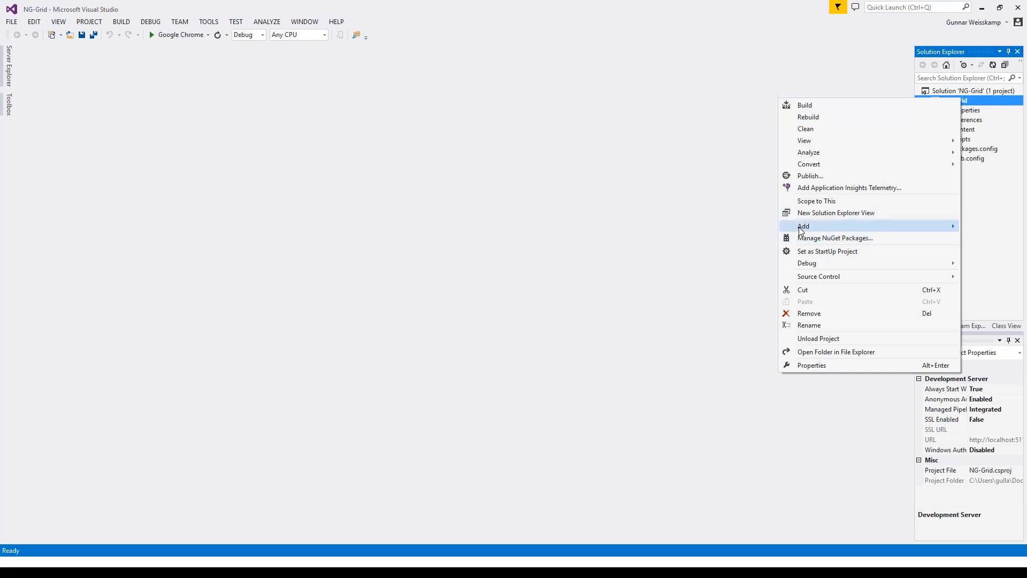
mouse_move(803, 226)
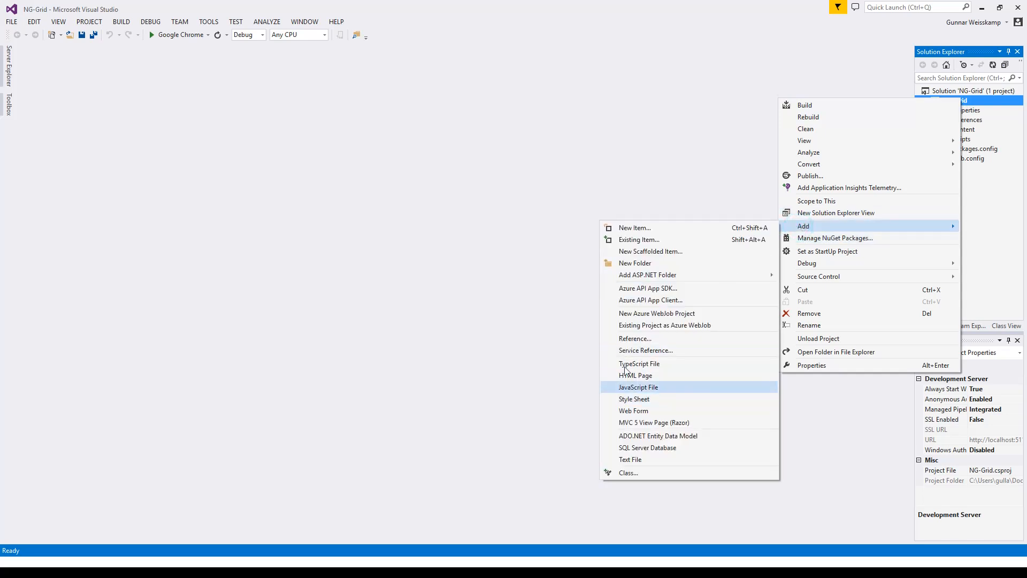
left_click(635, 375)
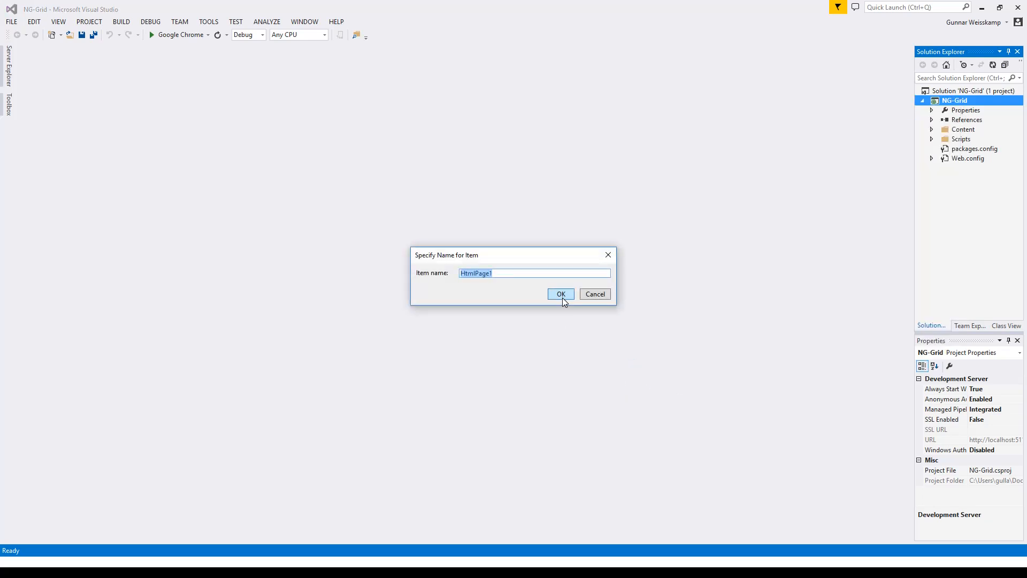
left_click(560, 293)
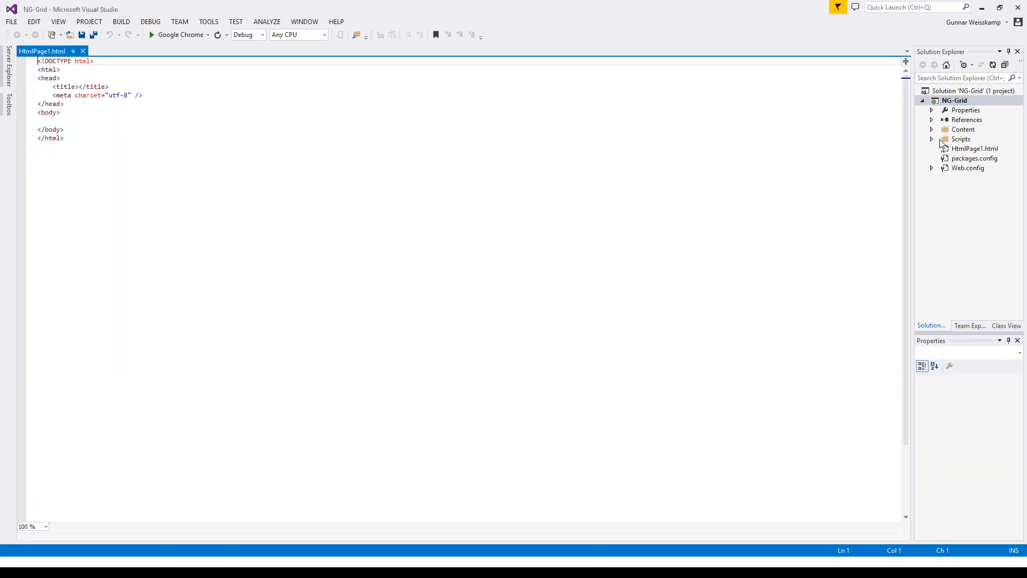
Expand the Scripts folder and make more room for the project's file tree
left_click(931, 139)
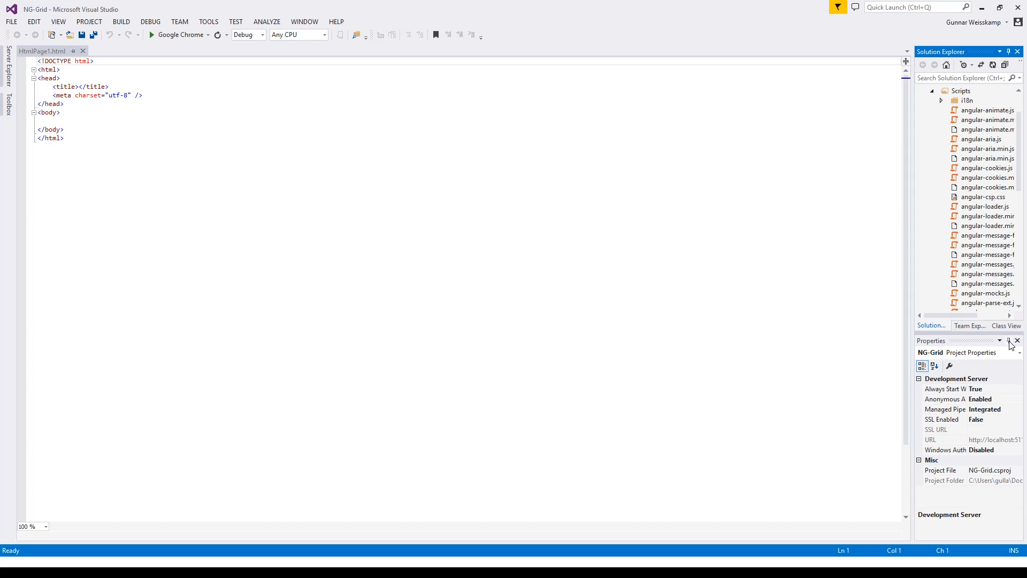
left_click(1018, 340)
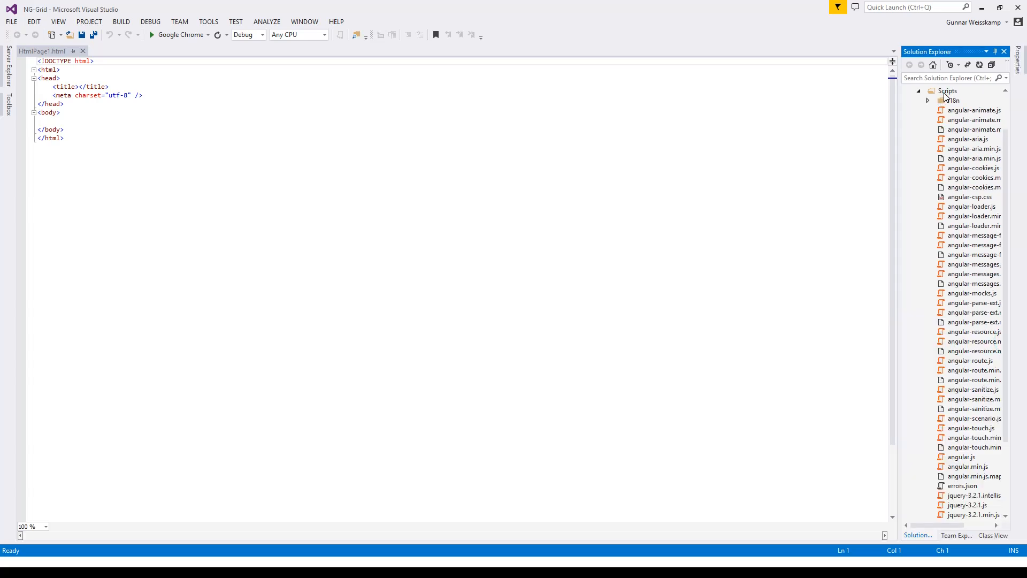
right_click(947, 90)
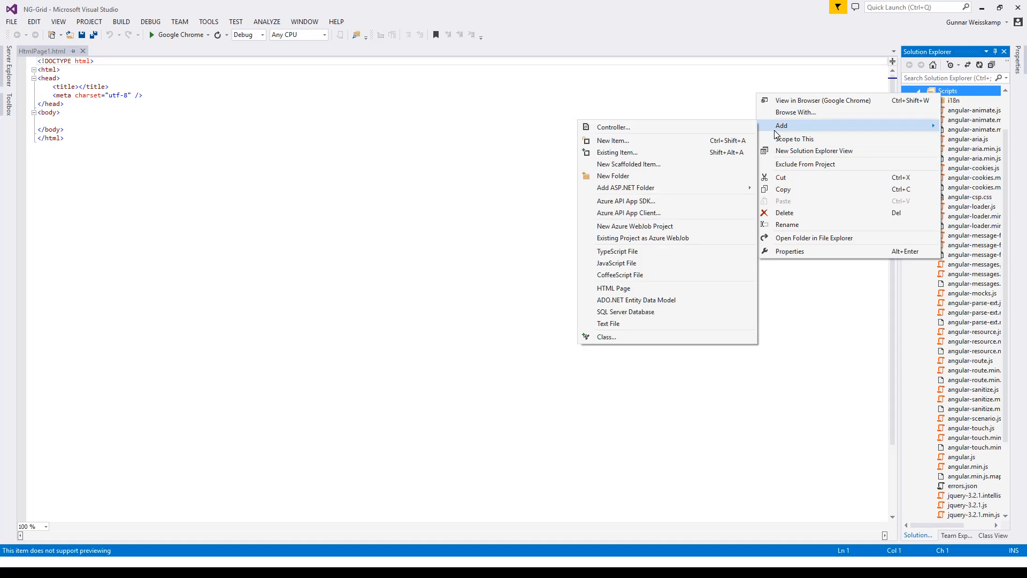
mouse_move(593, 195)
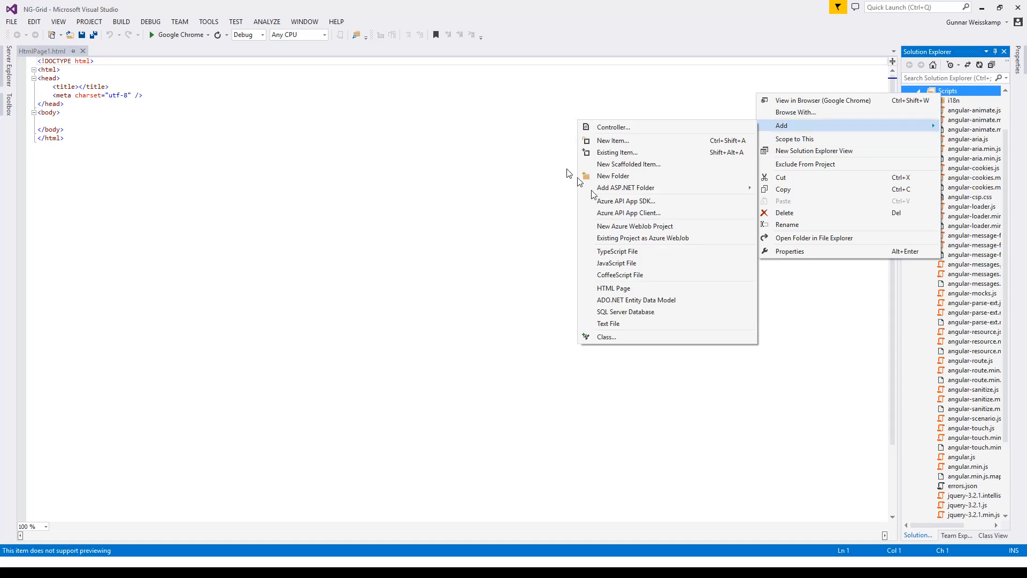
Add a JavaScript file named myApp to Scripts and collapse the folder
left_click(616, 263)
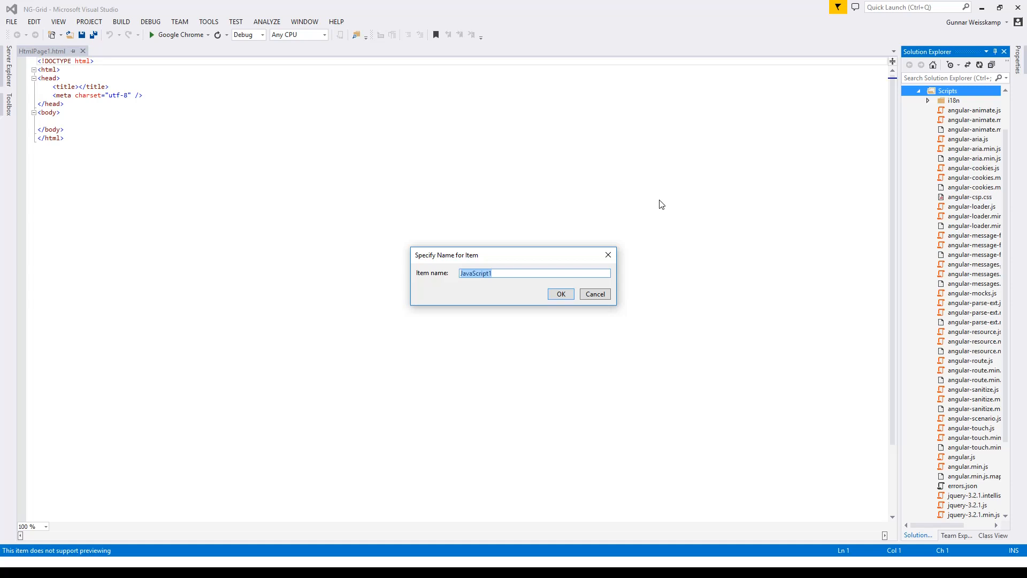
type("myA")
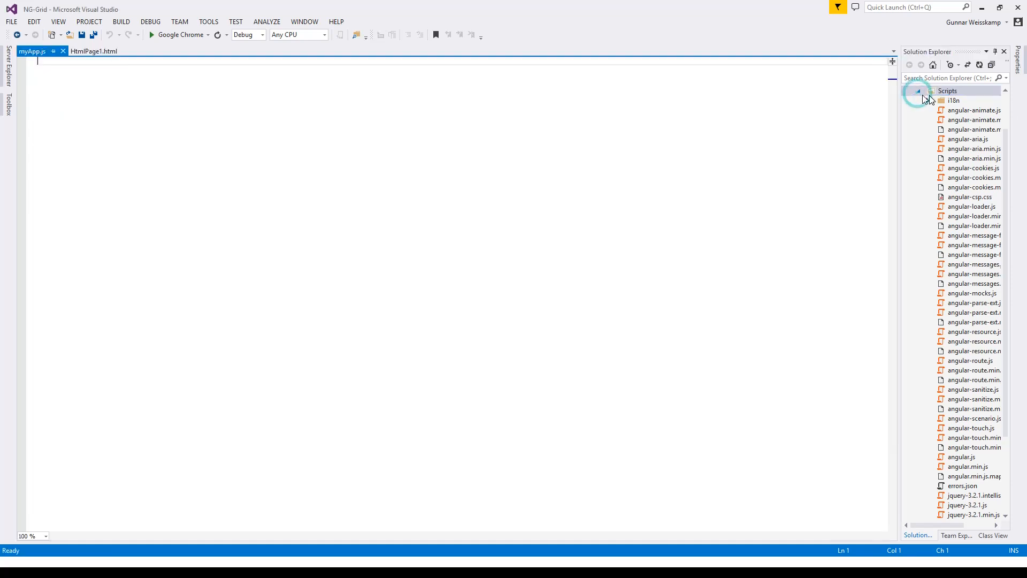
left_click(917, 89)
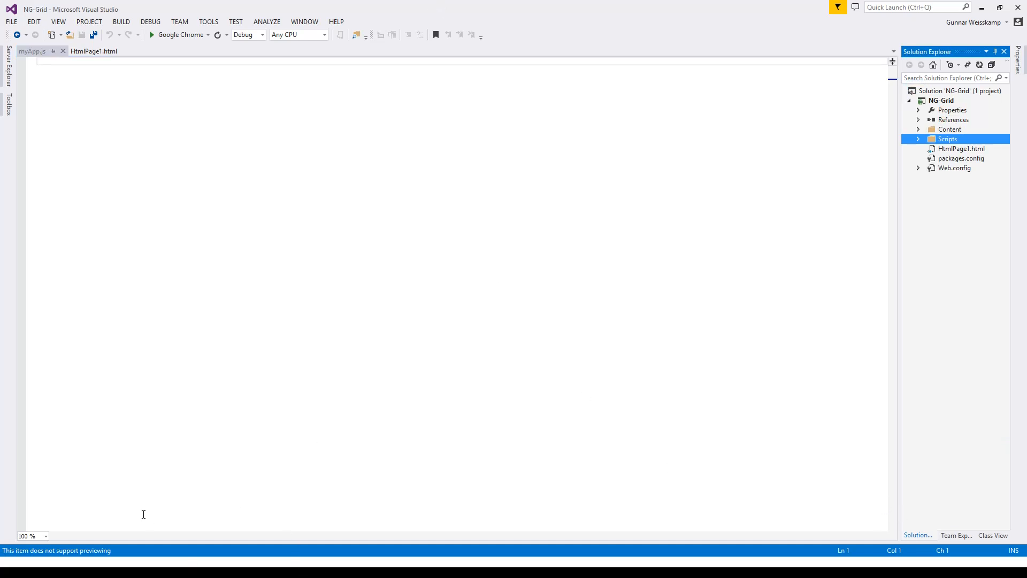
Copy LessonOne's HtmlPage1.html markup and paste it into NG-Grid's HtmlPage1.html
left_click(10, 564)
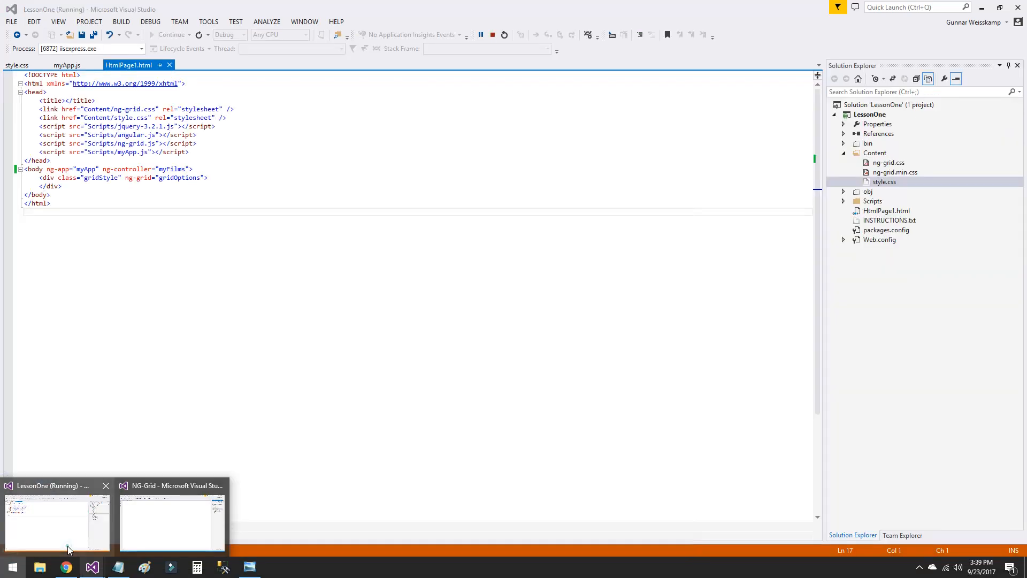
left_click(85, 217)
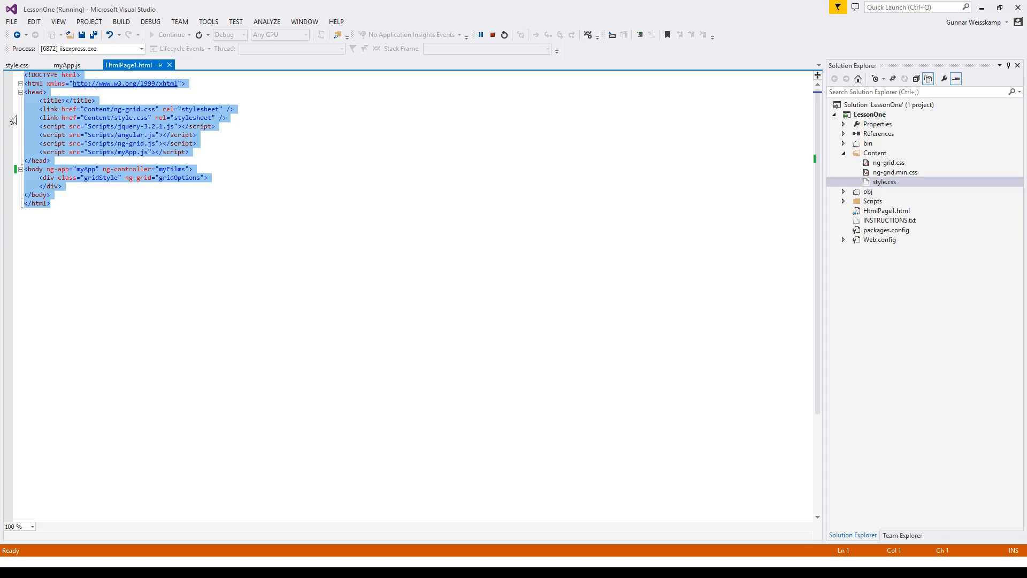
left_click(12, 564)
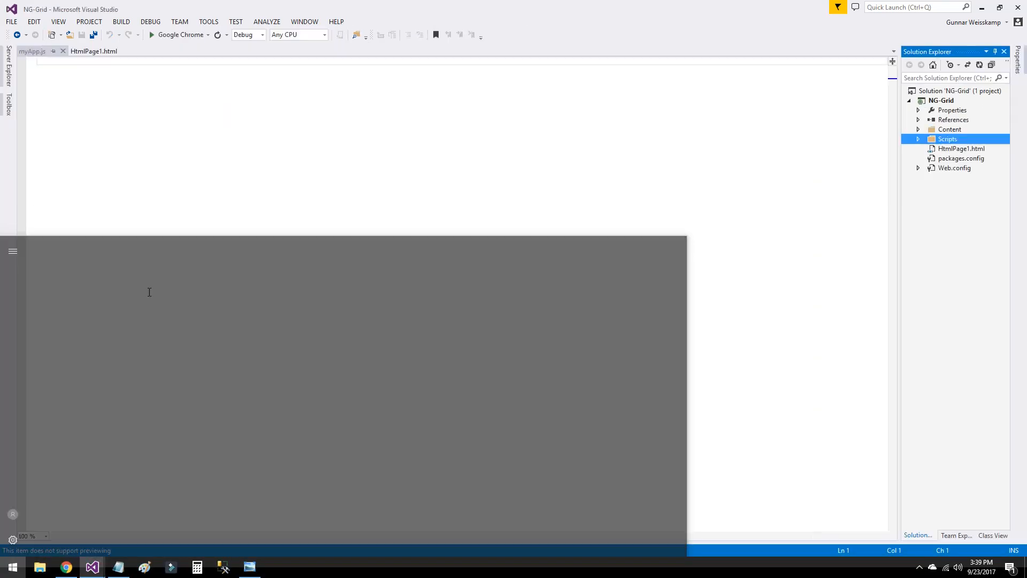
left_click(94, 51)
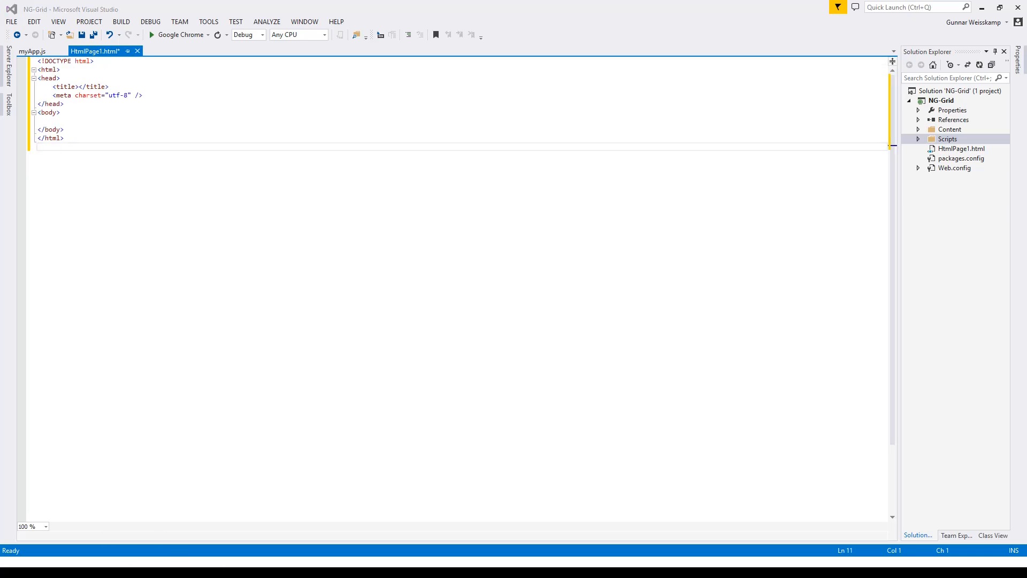
Revisit the LessonOne window, return to NG-Grid and bring up the empty myApp.js for editing
left_click(11, 567)
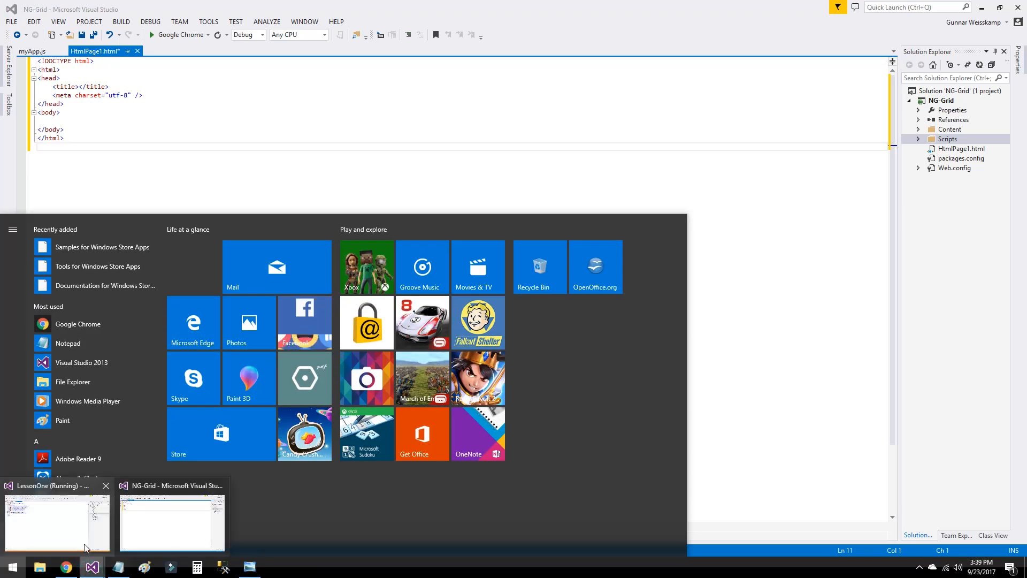
left_click(56, 521)
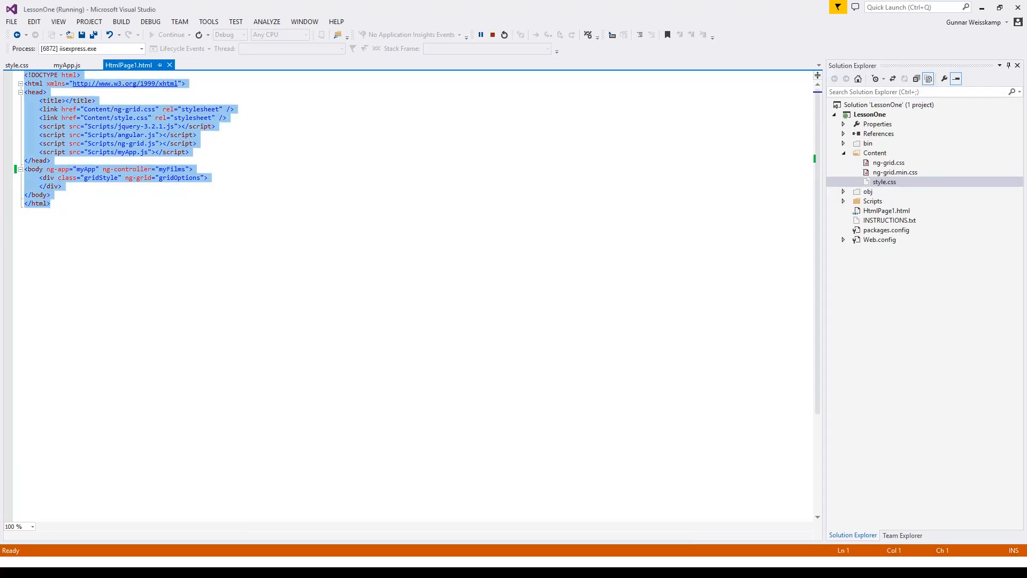
left_click(12, 564)
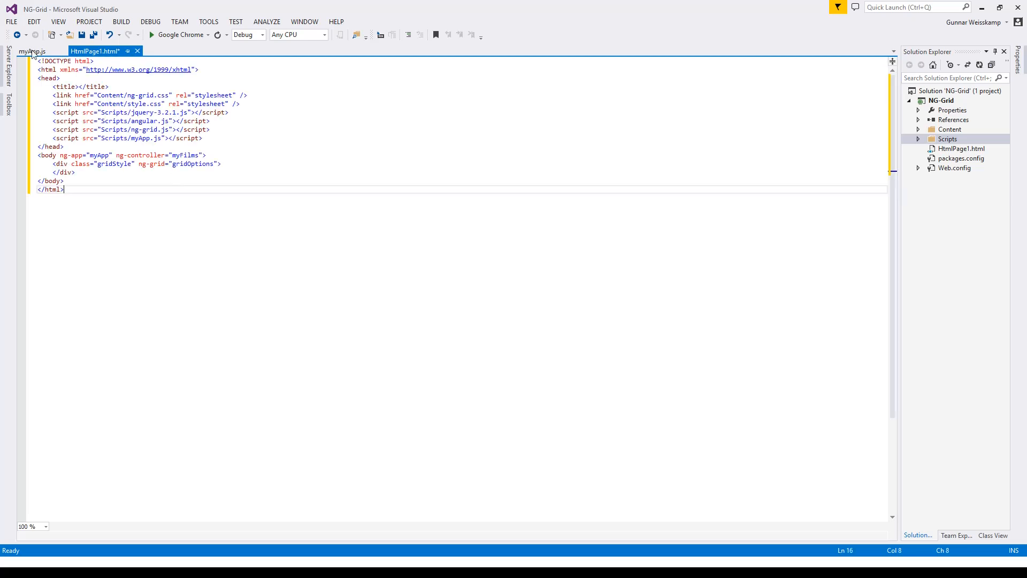
left_click(31, 51)
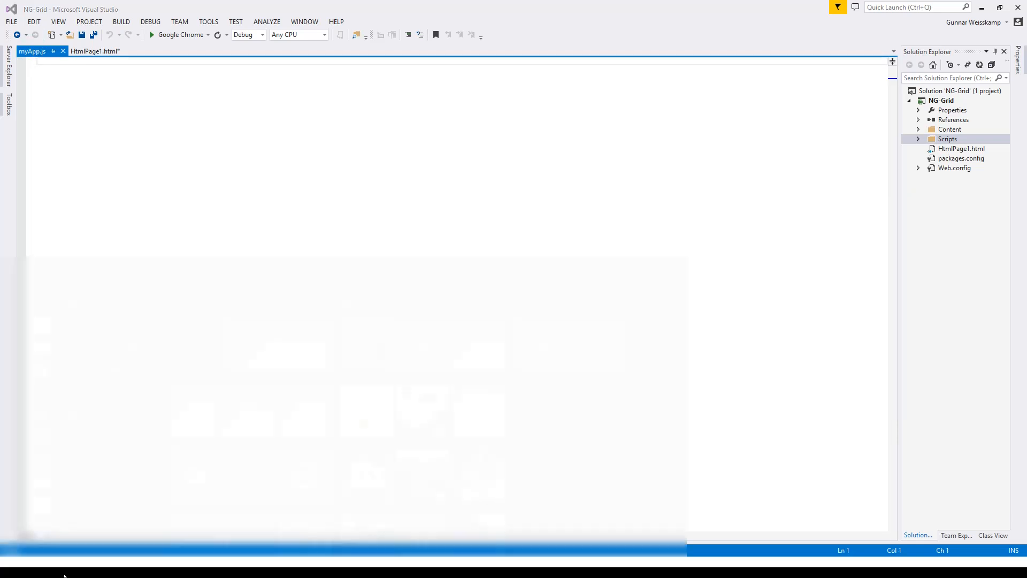
left_click(12, 567)
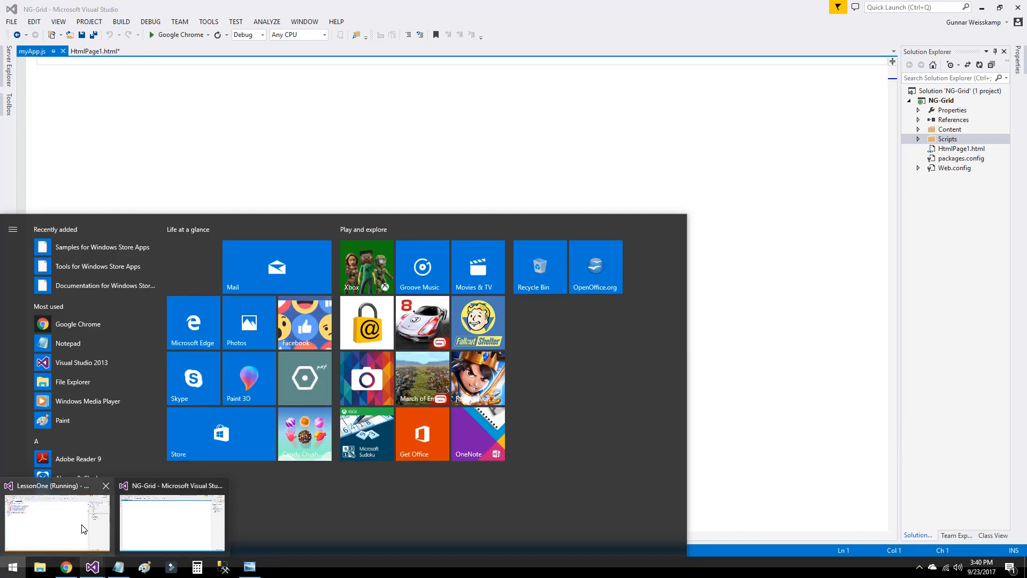
left_click(57, 522)
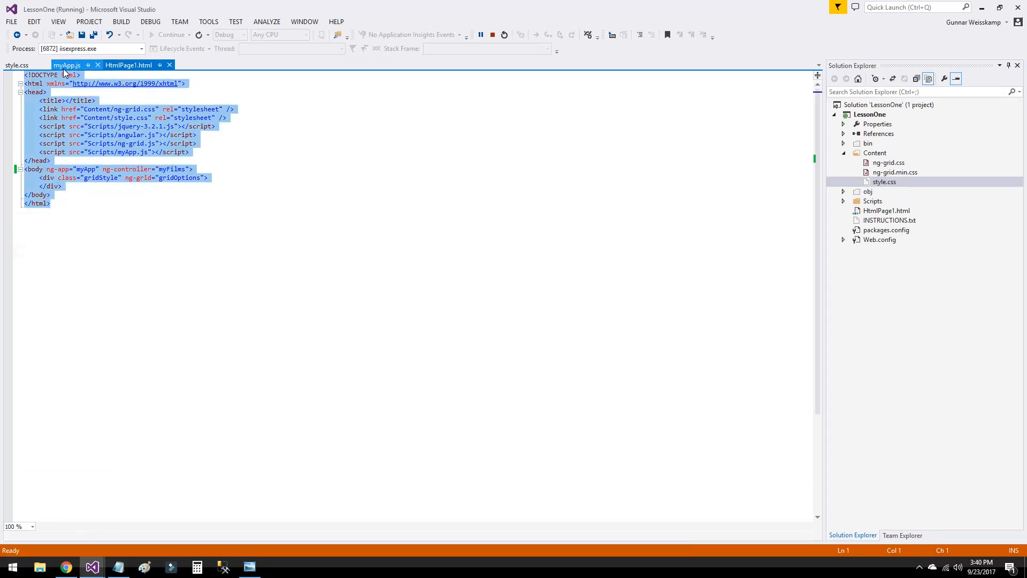
left_click(65, 65)
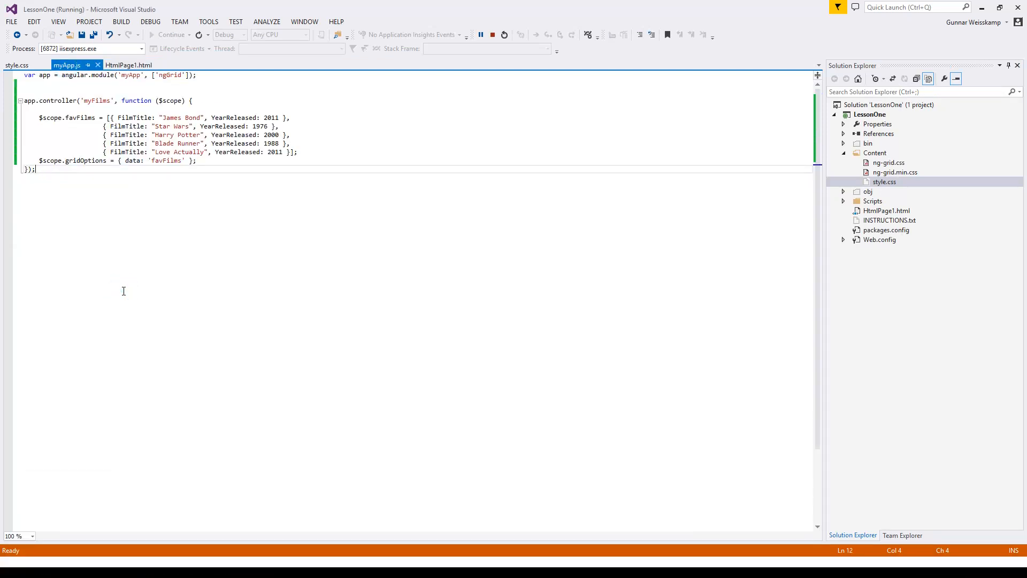
key("ctrl+a")
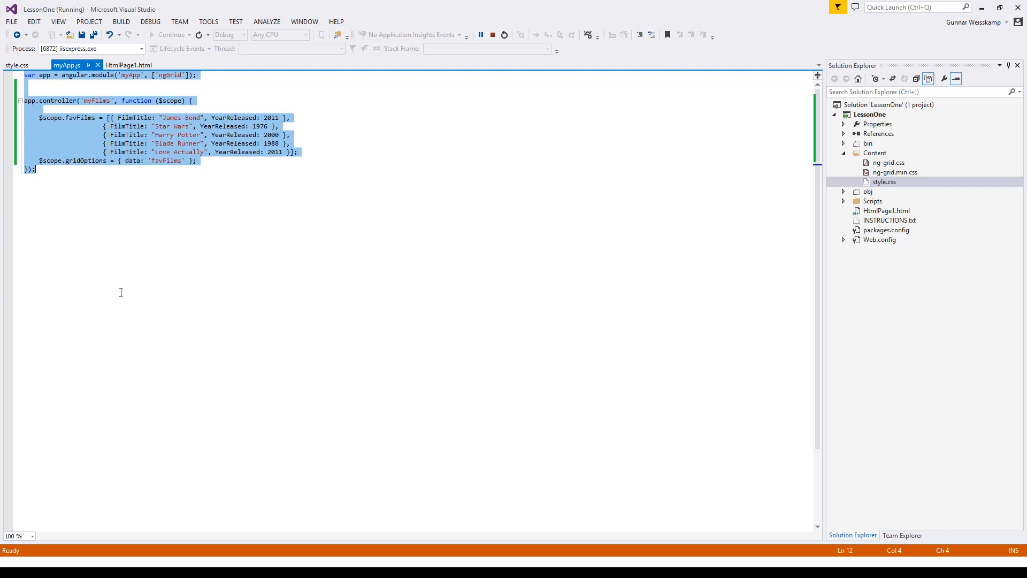
left_click(11, 564)
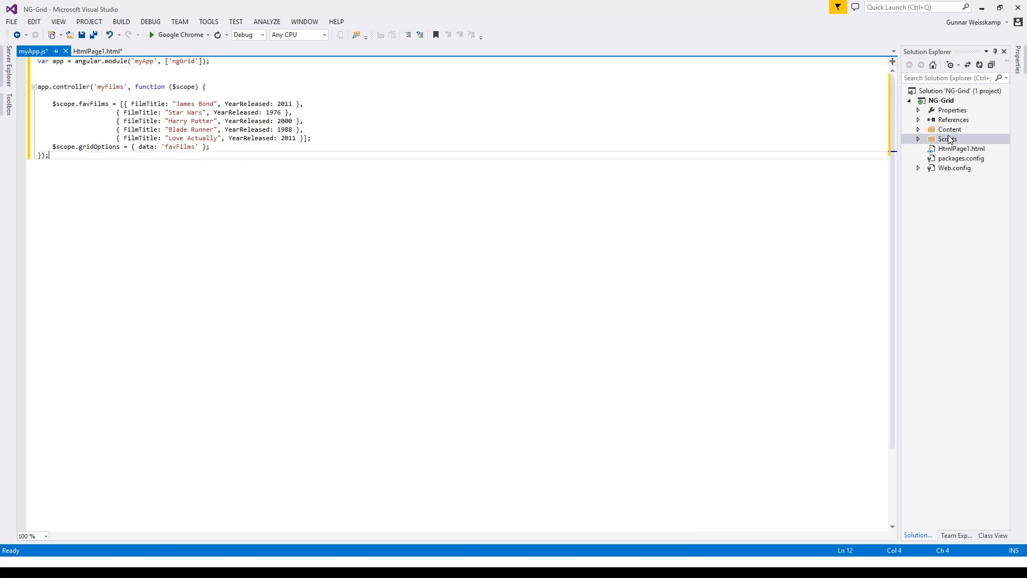
Add a new style sheet named style to the Content folder
right_click(949, 130)
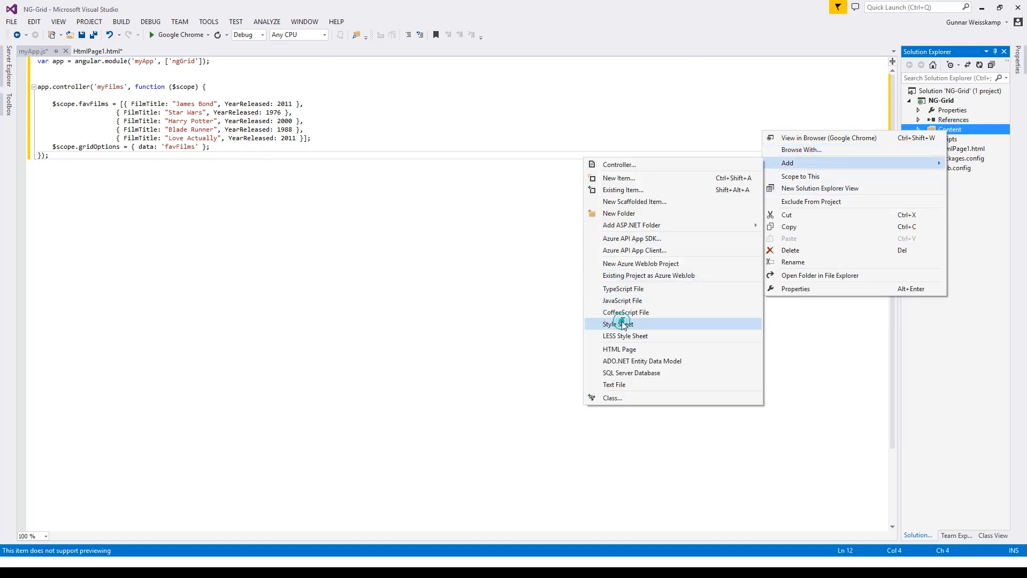
left_click(618, 323)
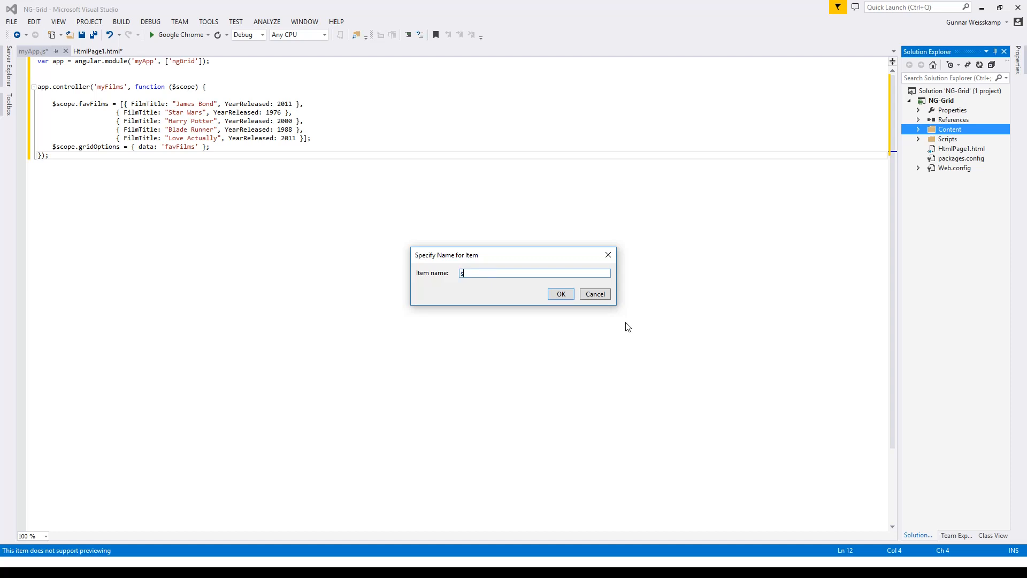
left_click(594, 293)
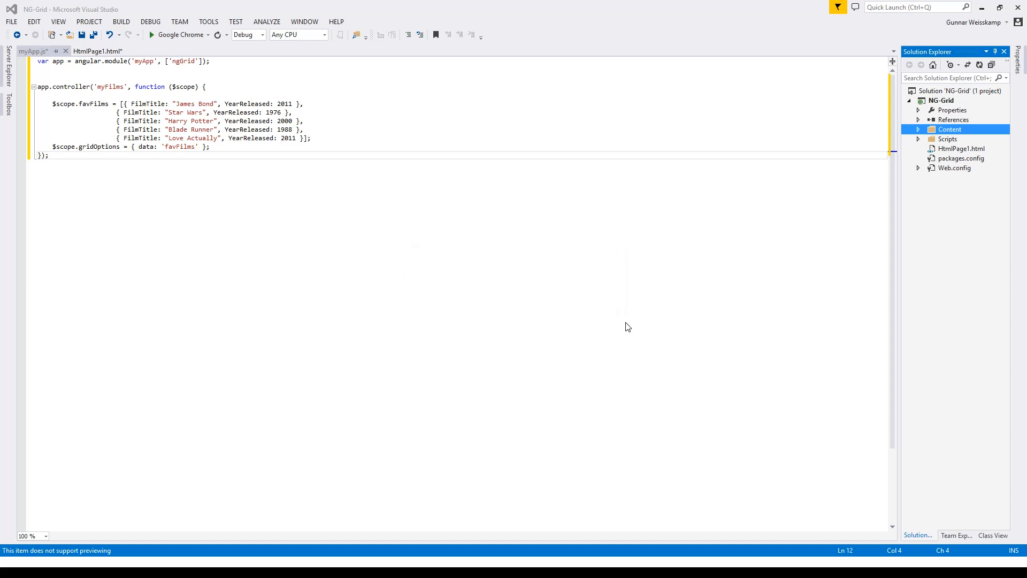
Copy the .gridStyle rules from LessonOne's style.css back into the NG-Grid project
left_click(11, 566)
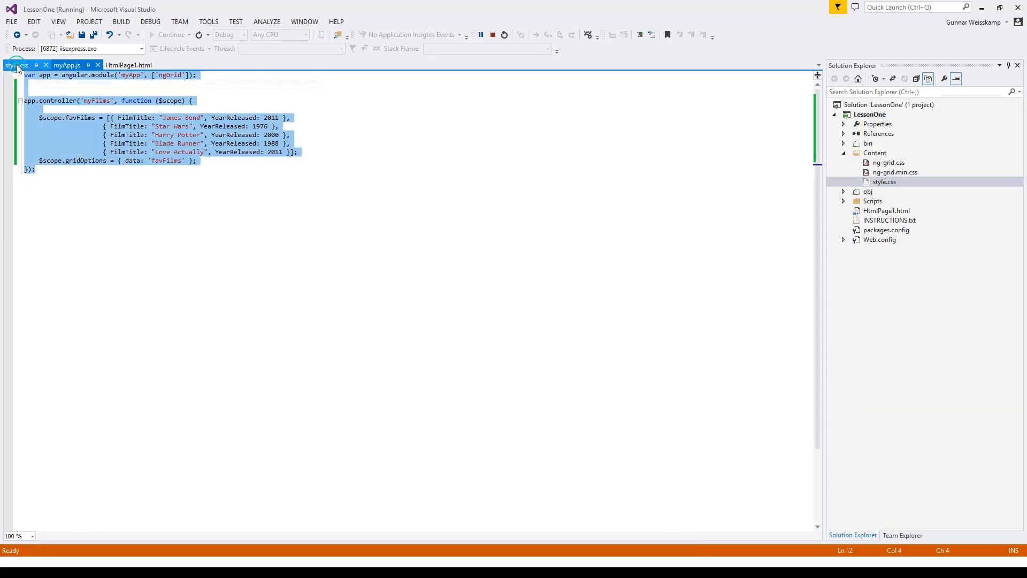
left_click(16, 65)
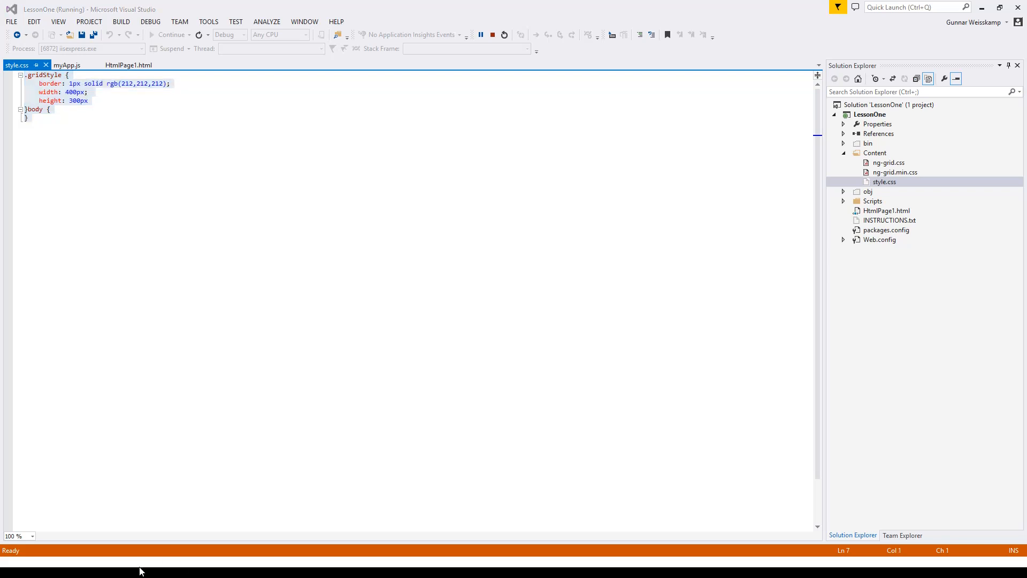
left_click(11, 565)
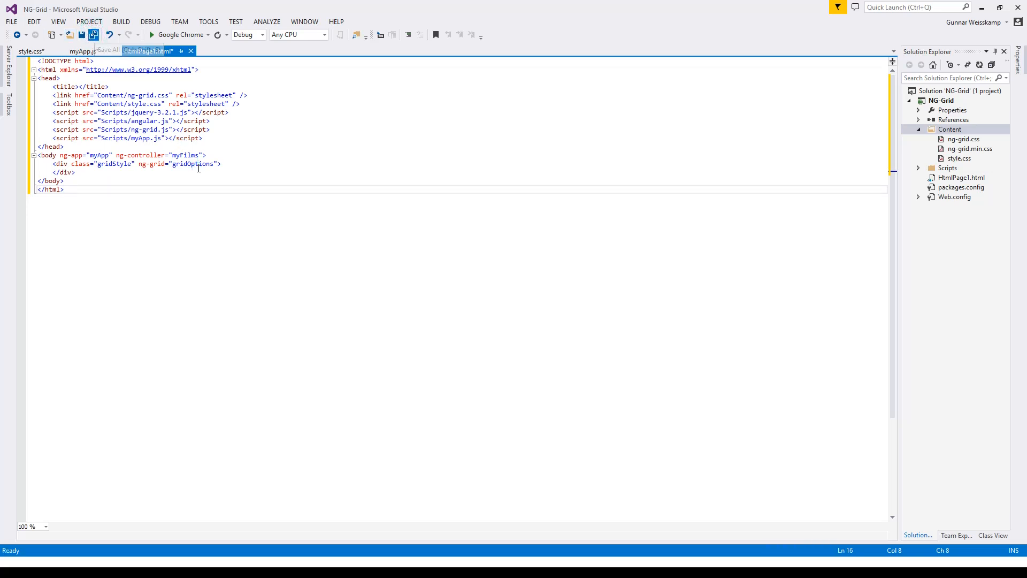
key("ctrl+s")
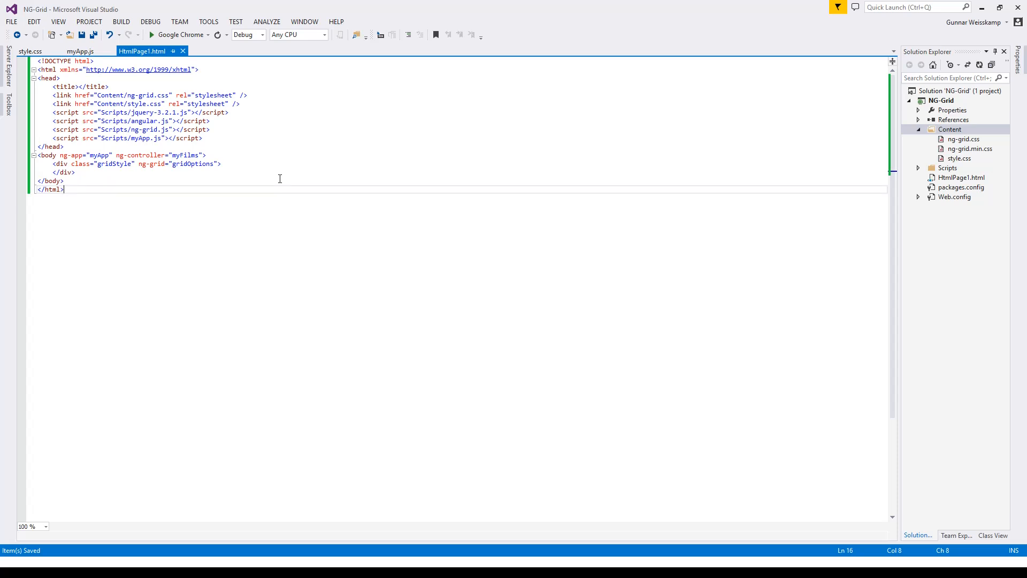
mouse_move(150, 194)
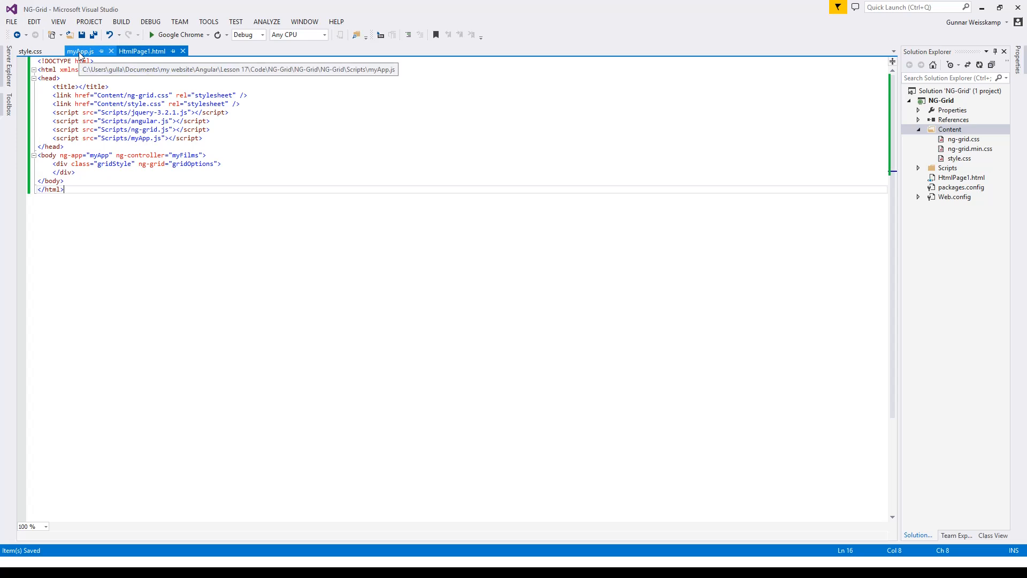
left_click(30, 52)
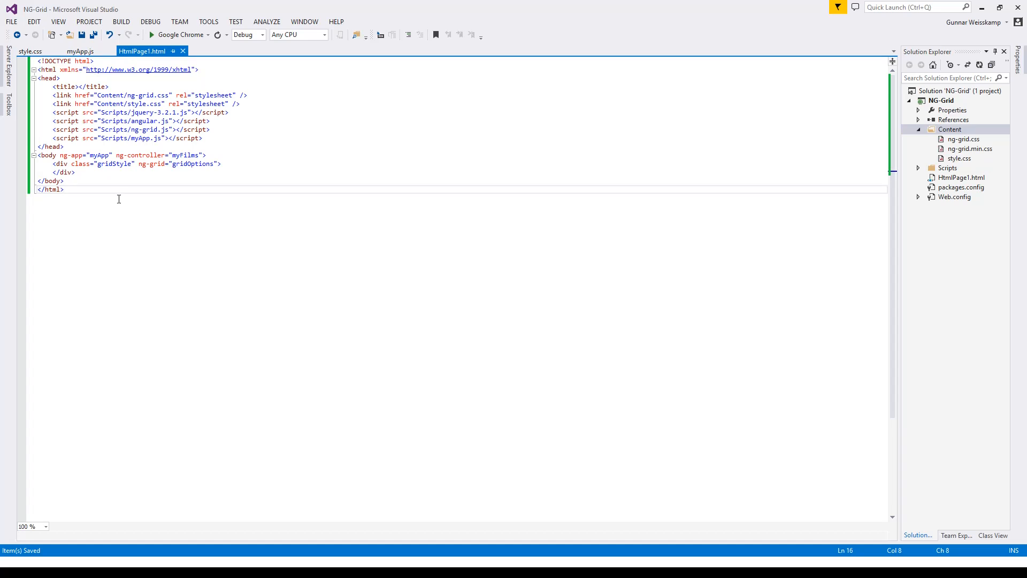
mouse_move(196, 135)
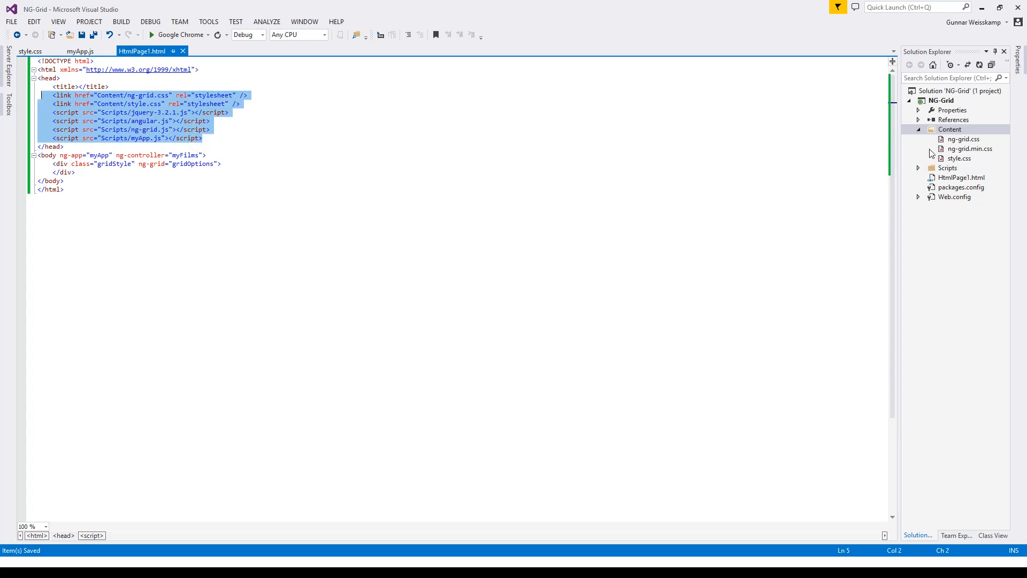
left_click(949, 130)
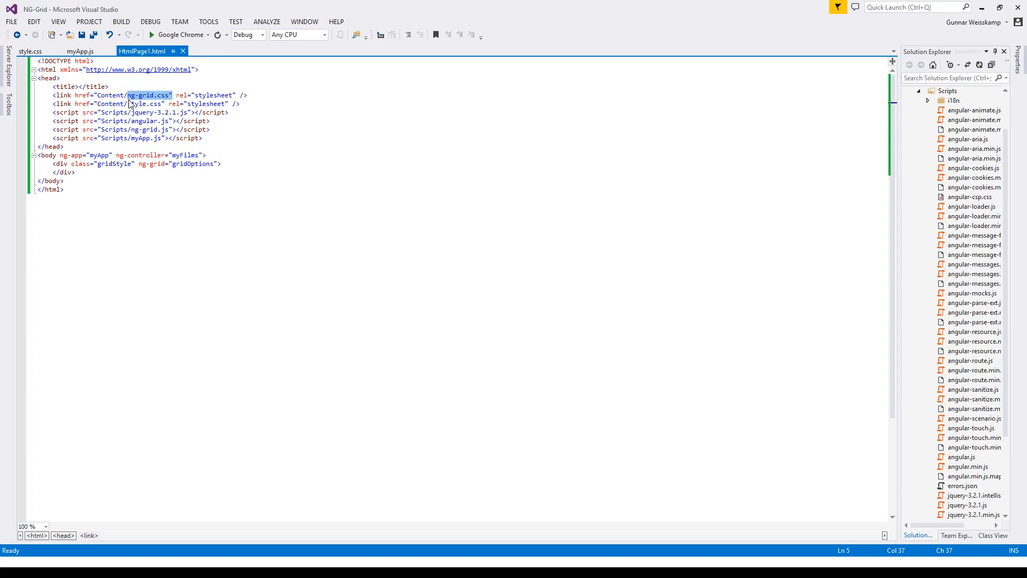
left_click(142, 104)
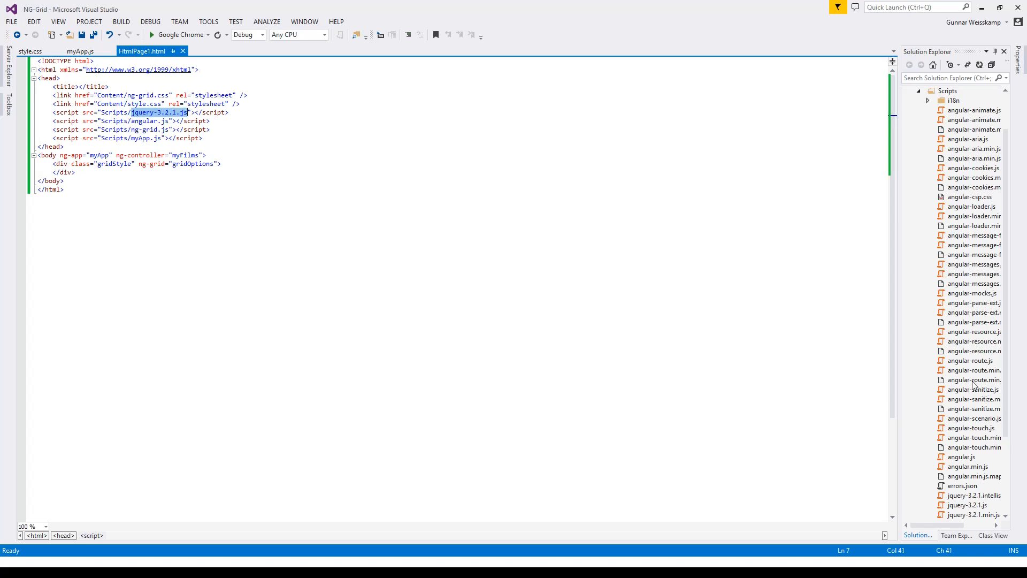
scroll("down", 3)
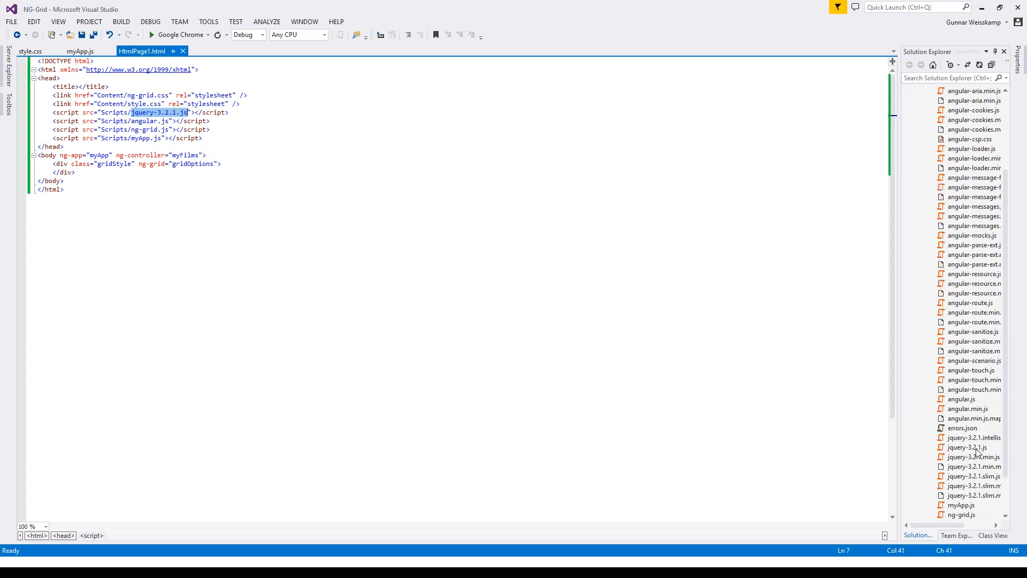
mouse_move(278, 172)
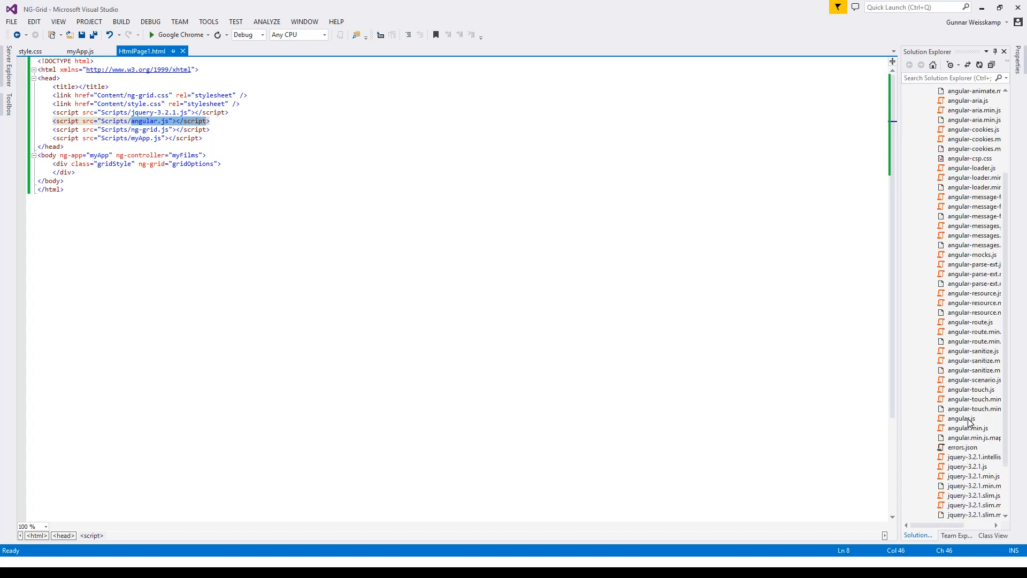
left_click(136, 130)
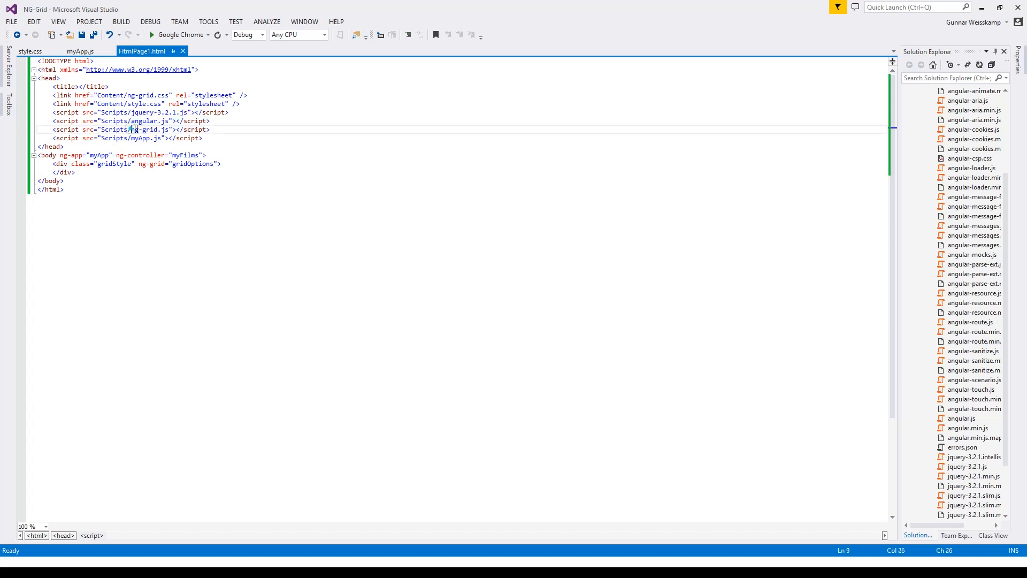
double_click(148, 130)
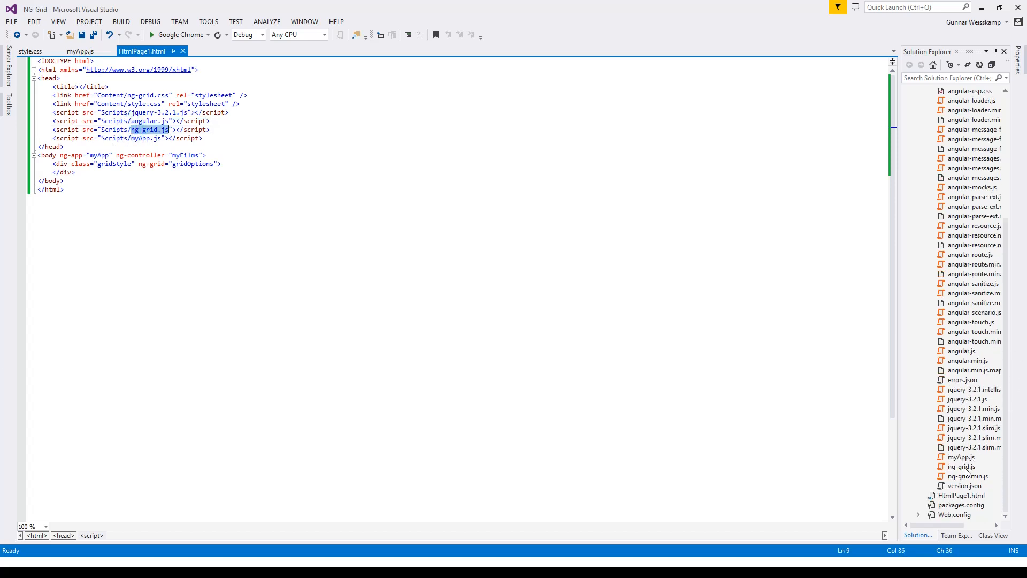
left_click(135, 138)
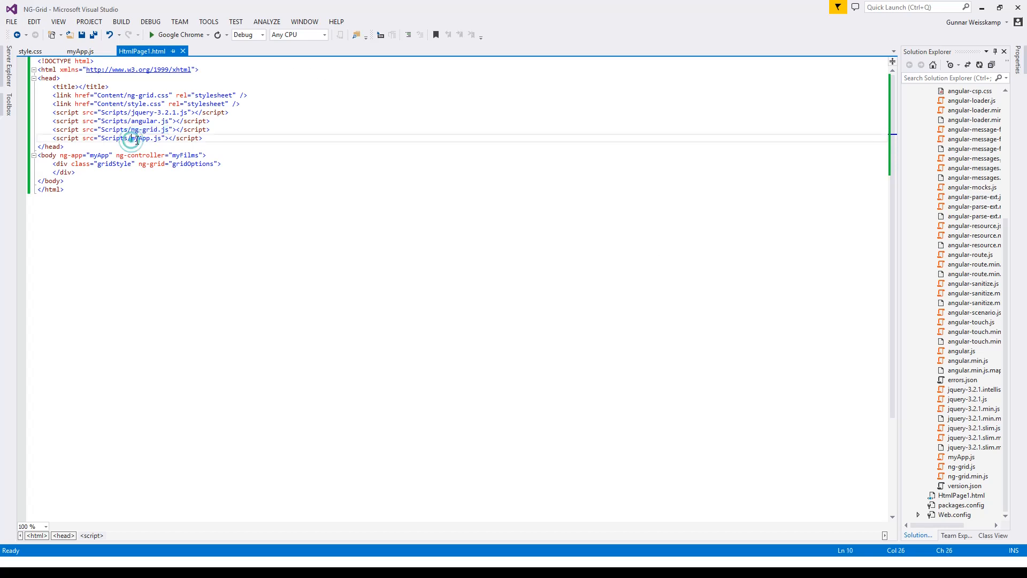
double_click(145, 138)
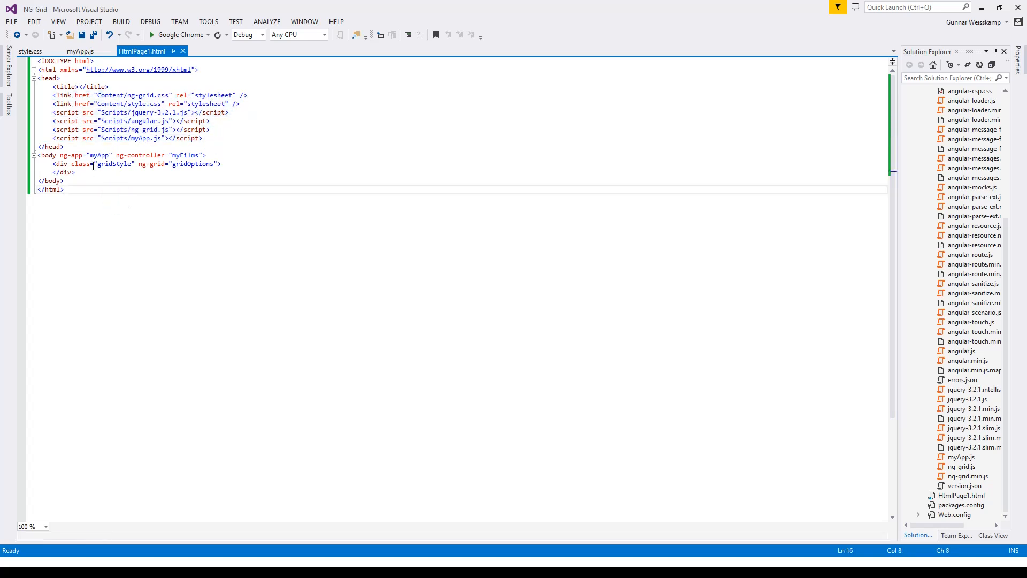
double_click(98, 155)
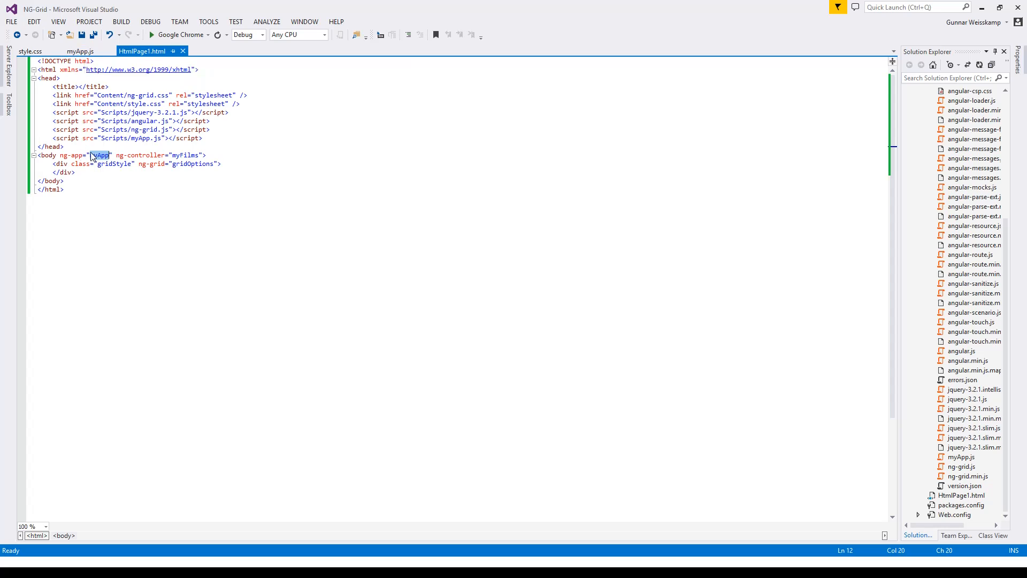
left_click(71, 155)
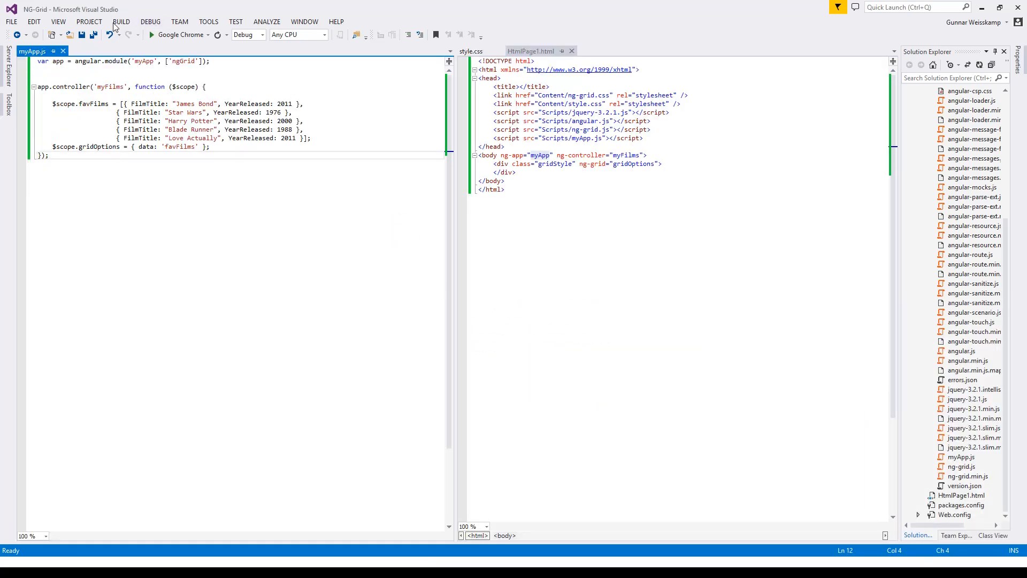
double_click(141, 61)
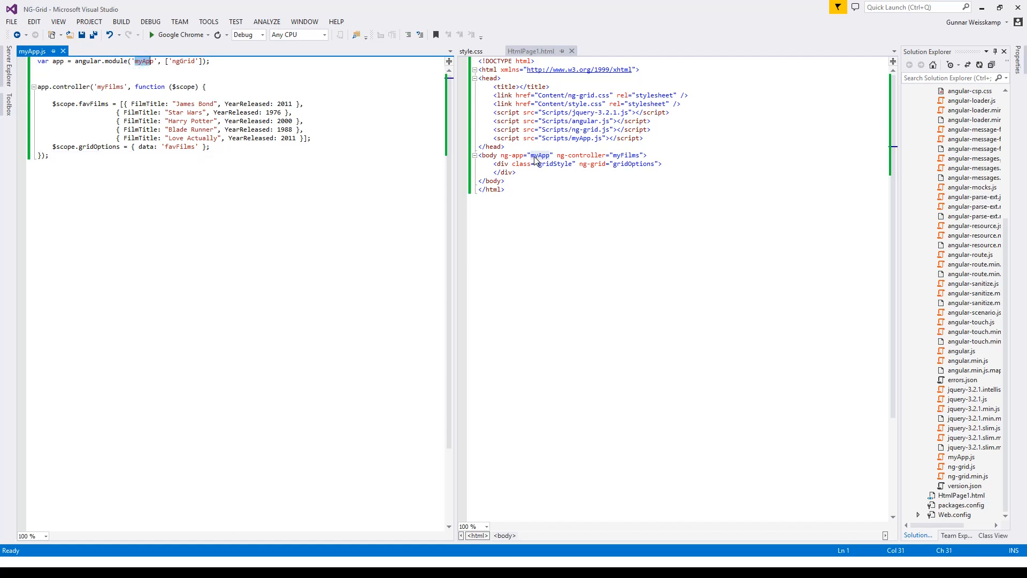
double_click(541, 155)
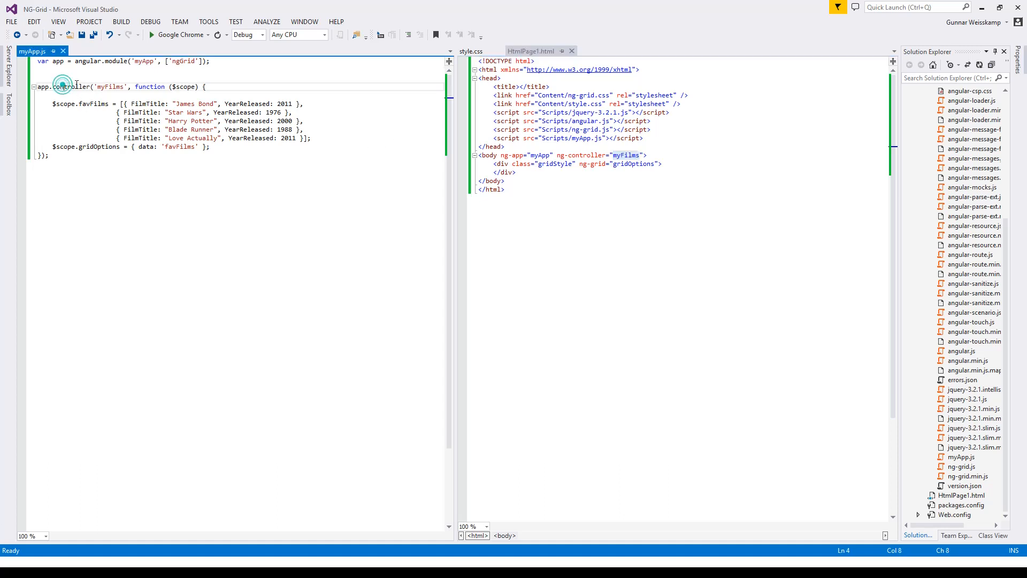
double_click(110, 86)
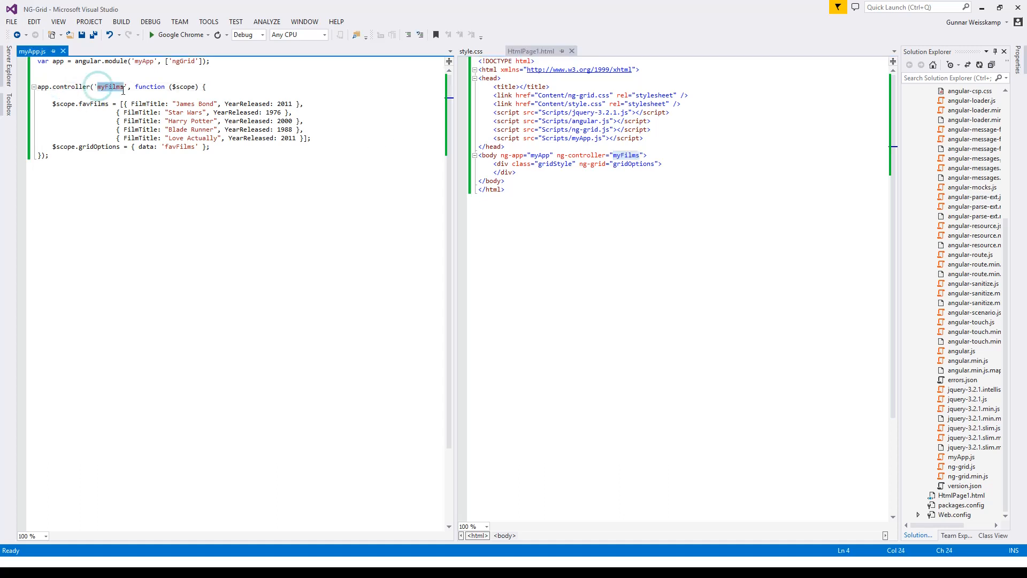
left_click(542, 164)
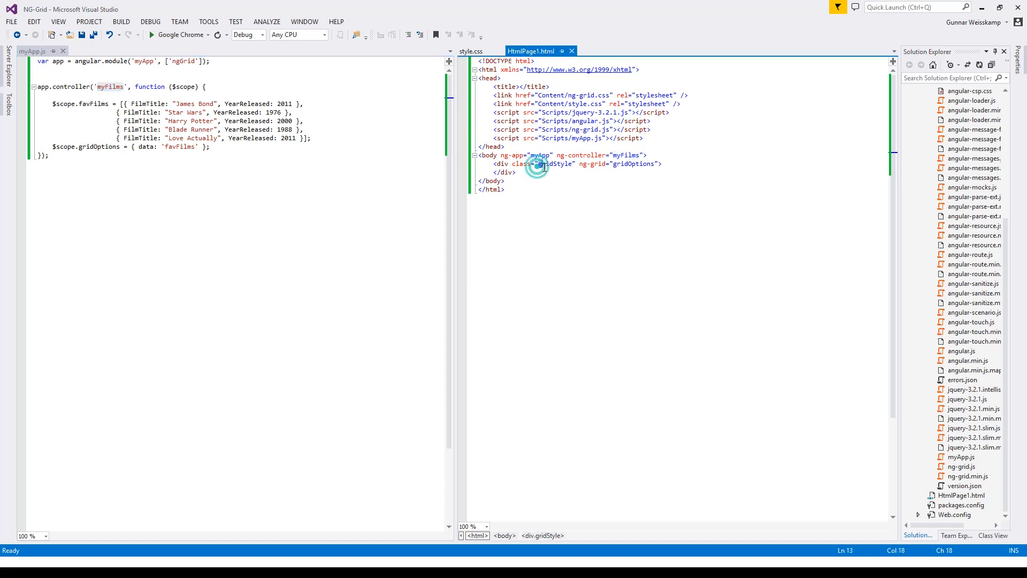
double_click(555, 163)
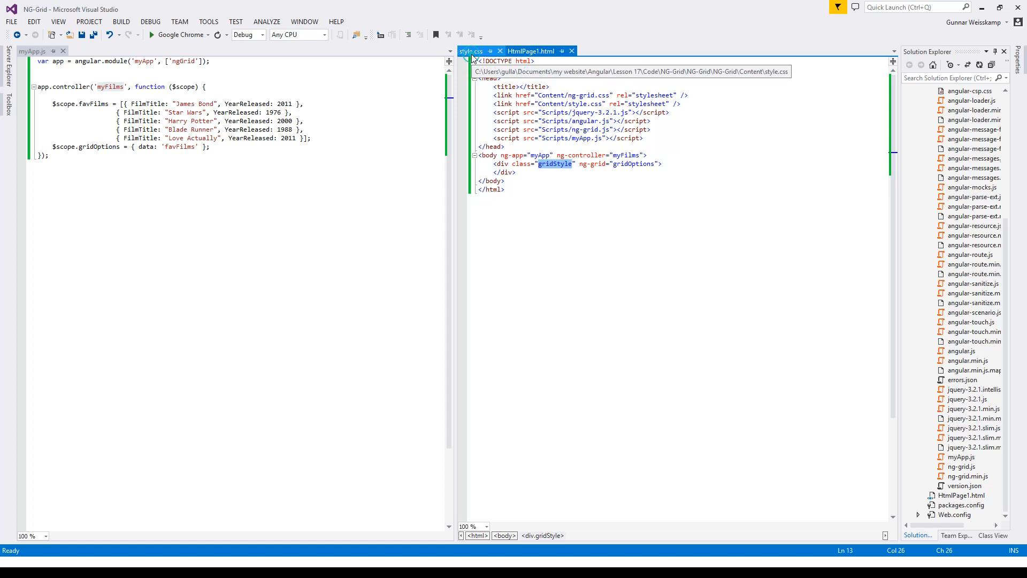
left_click(472, 52)
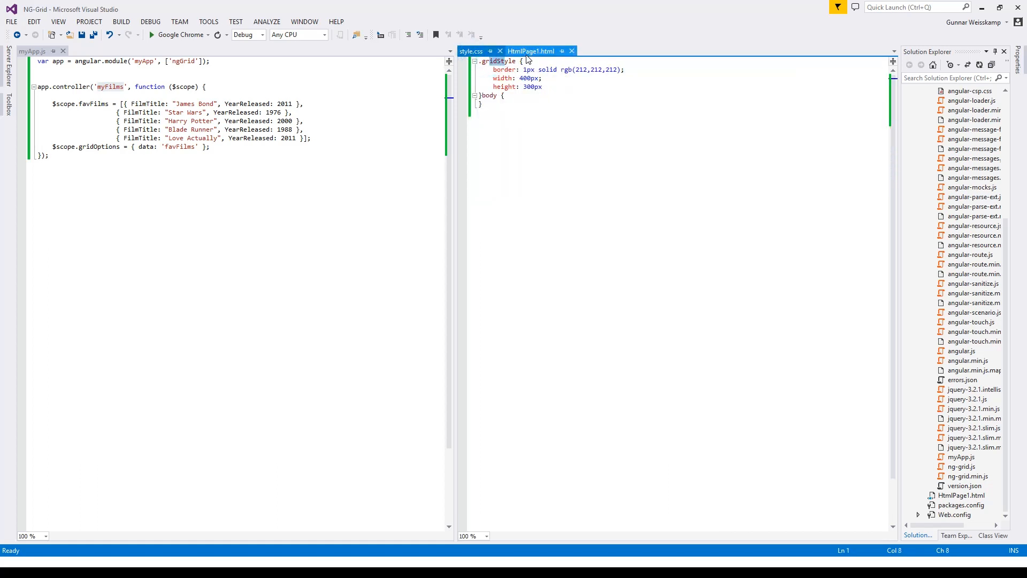
left_click(531, 51)
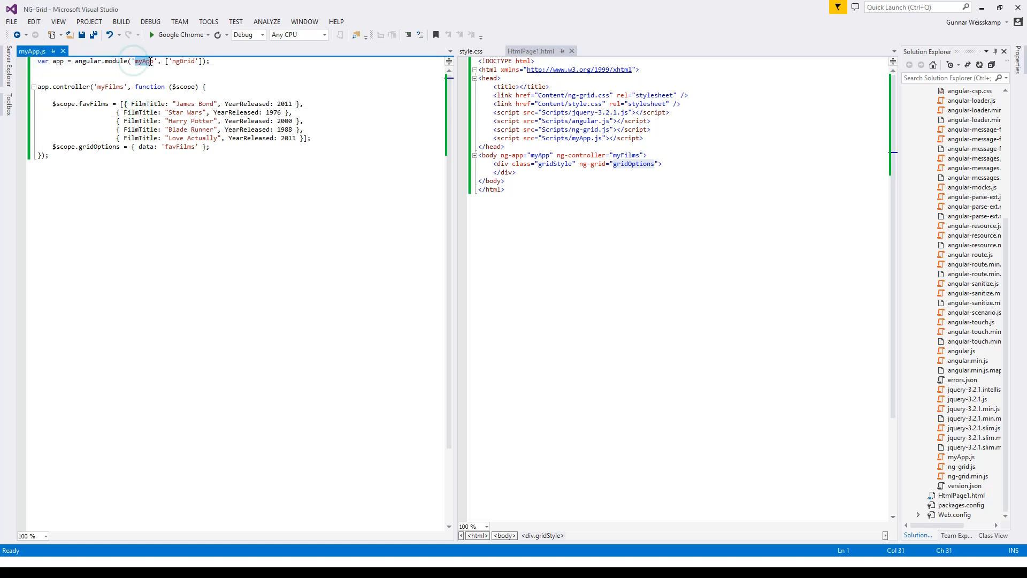
Review the myApp module name and $scope, placing the caret before the Star Wars entry
double_click(142, 61)
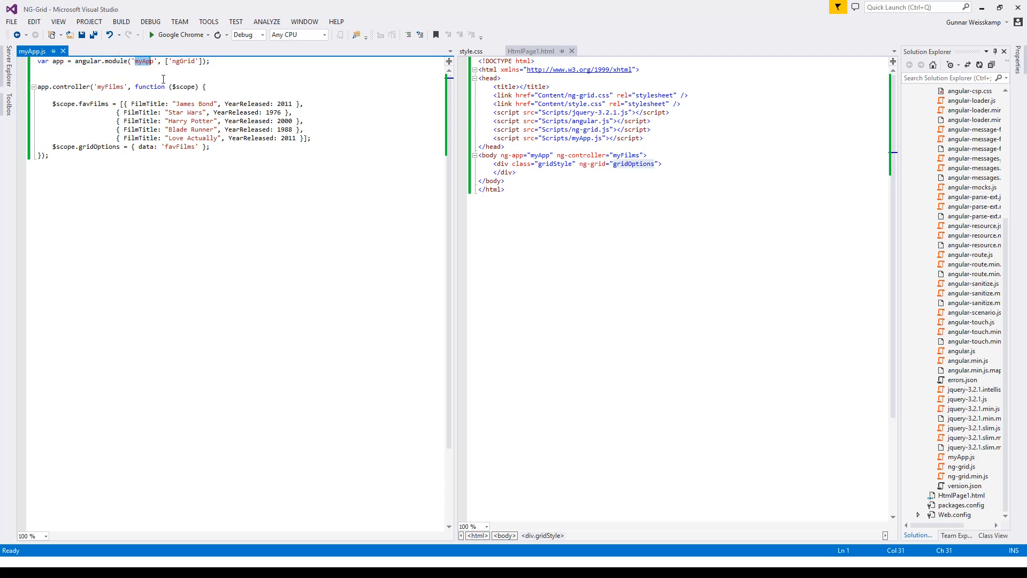
left_click(182, 61)
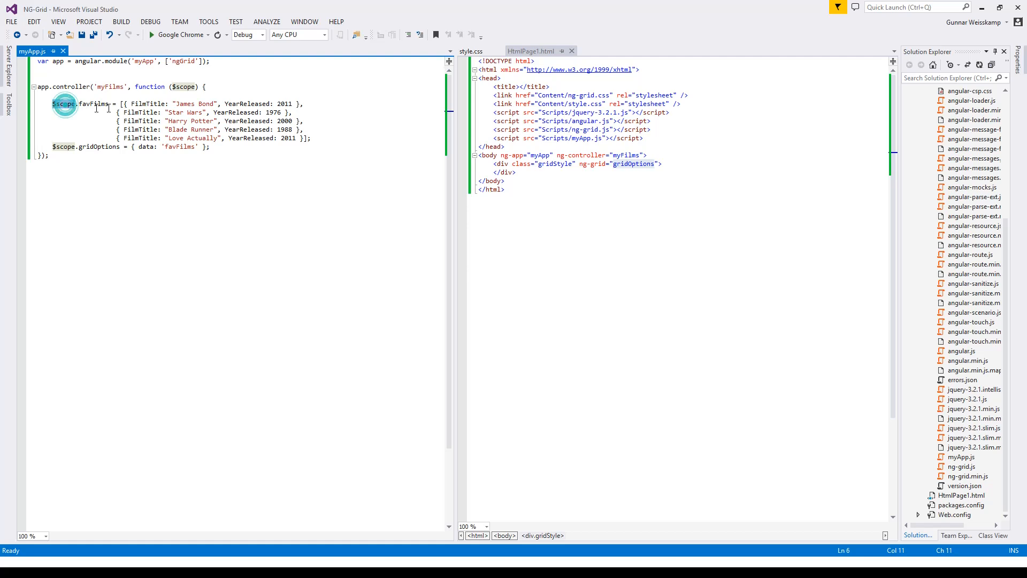
double_click(96, 104)
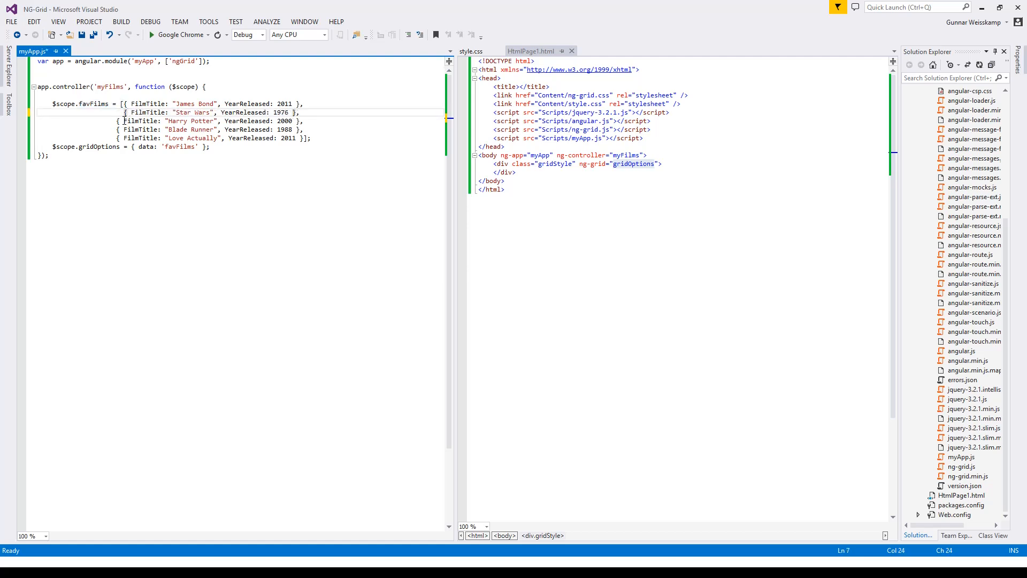
left_click(117, 121)
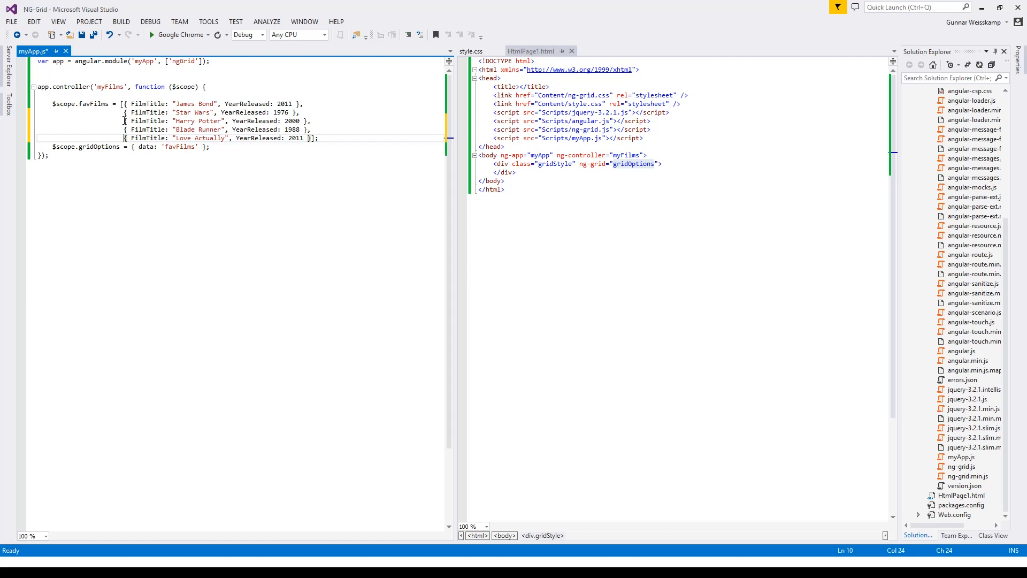
mouse_move(51, 127)
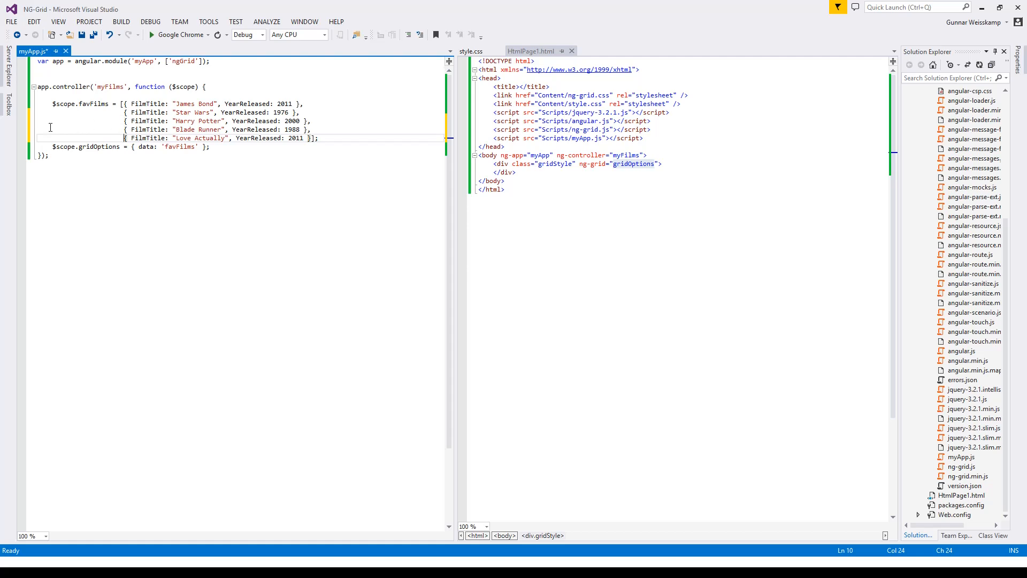
Review the gridOptions property and its data key in the controller
double_click(97, 147)
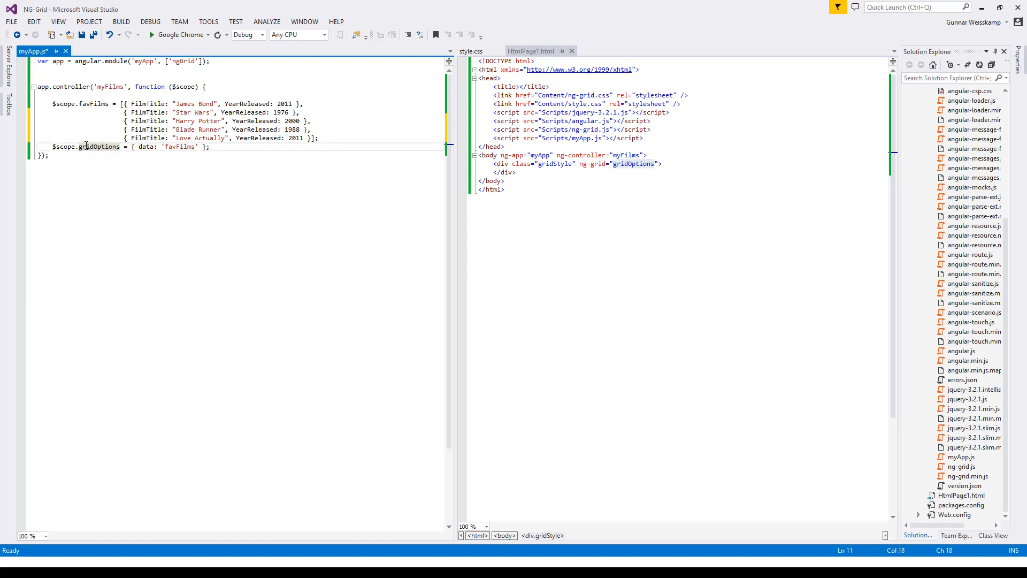
double_click(99, 146)
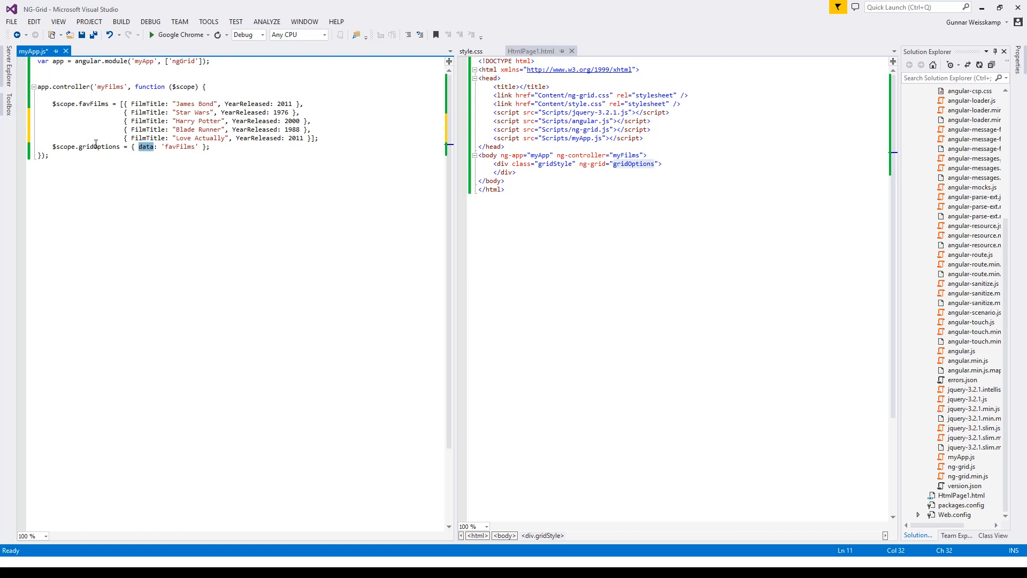
double_click(98, 147)
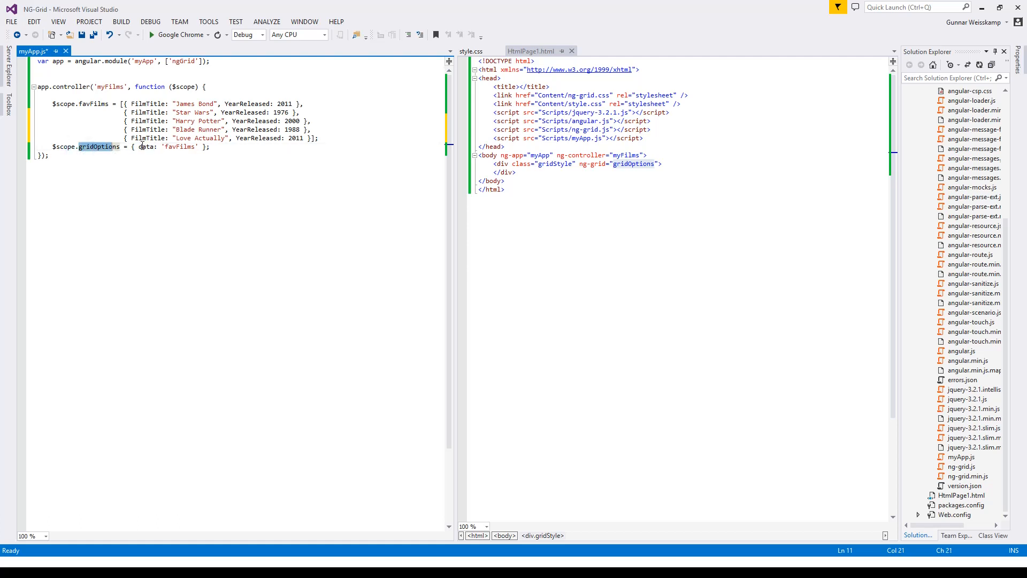
double_click(147, 147)
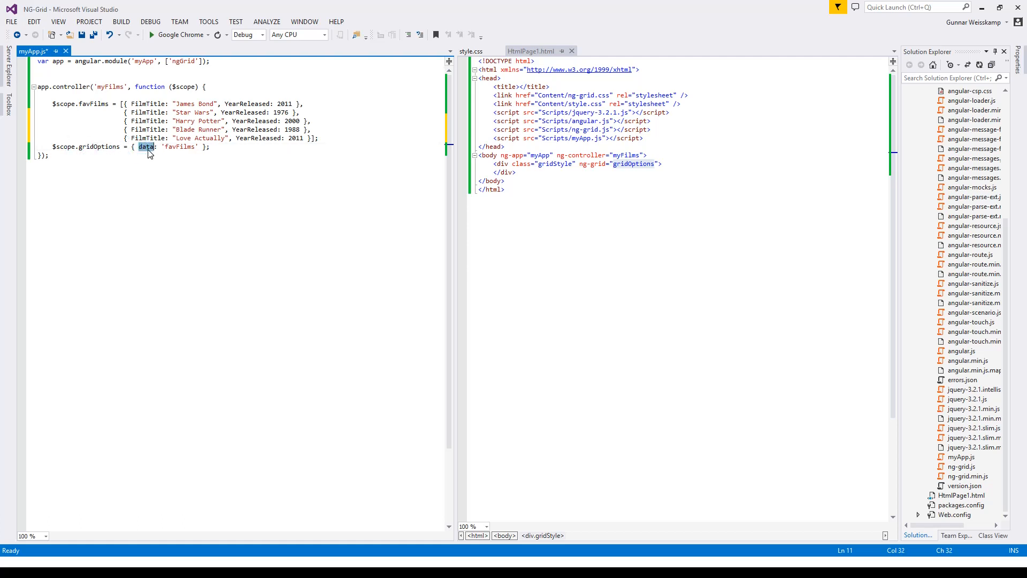
left_click(162, 146)
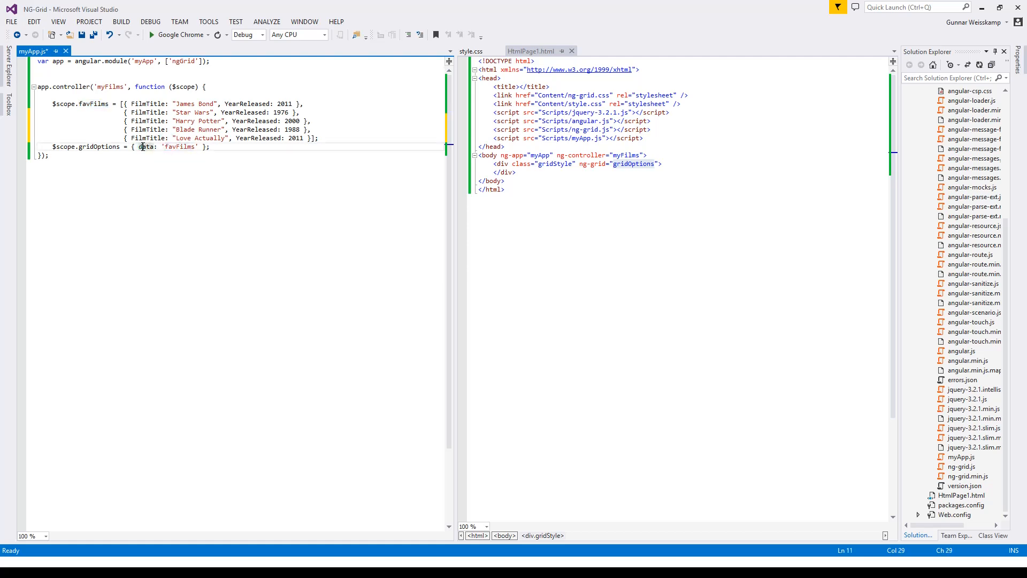
double_click(98, 146)
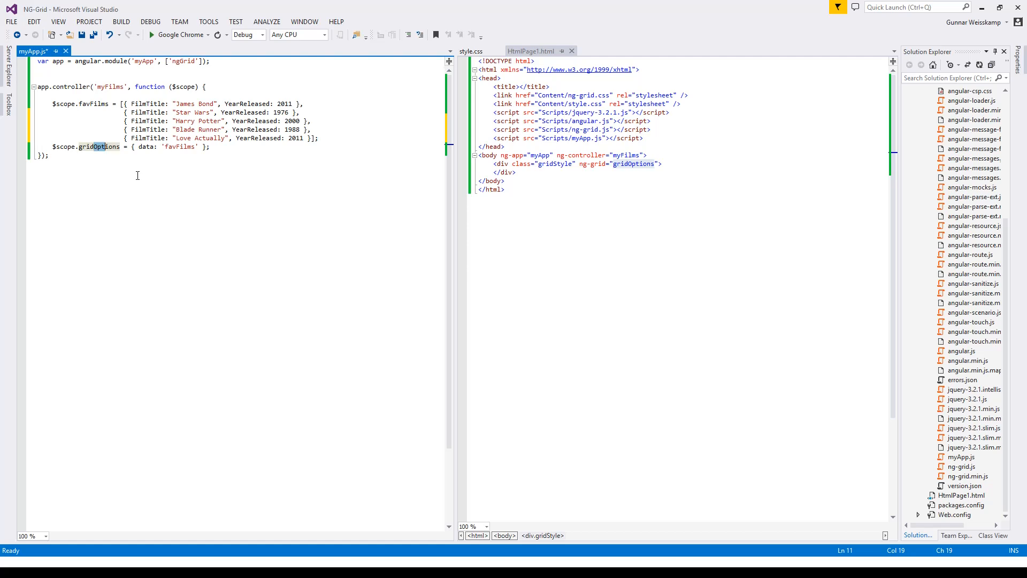
mouse_move(442, 120)
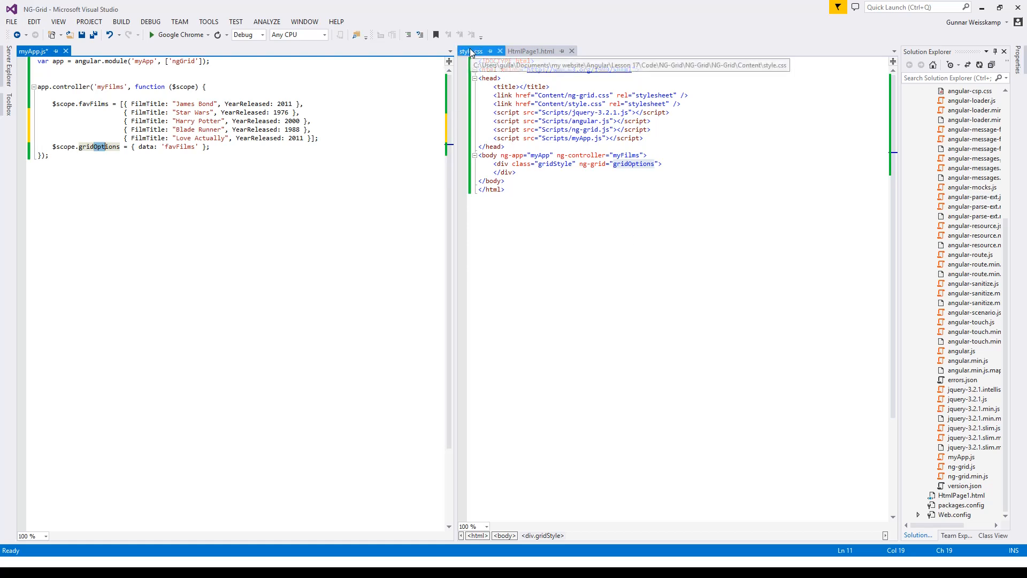
left_click(472, 51)
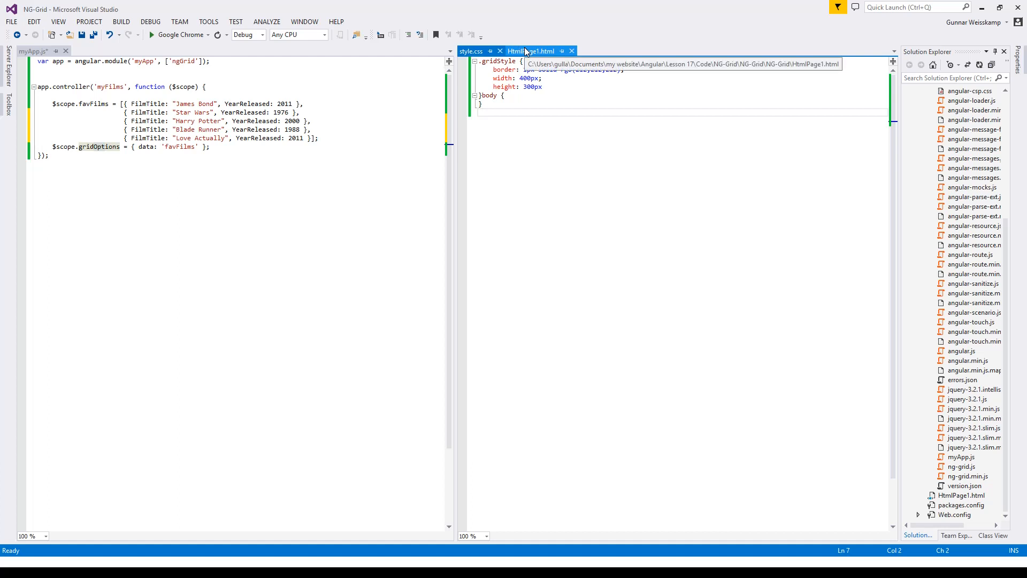
left_click(532, 51)
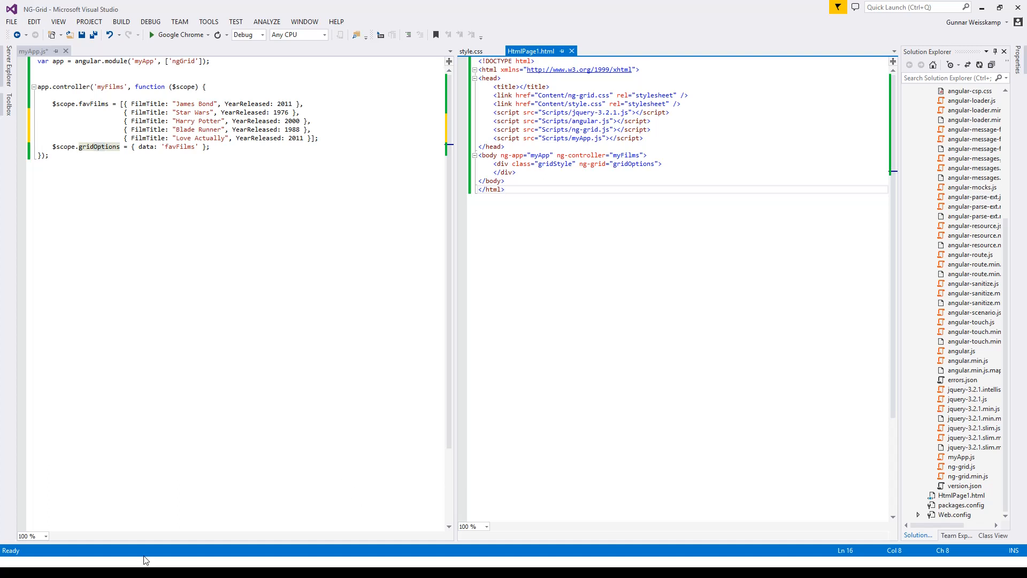
Sort the film grid by FilmTitle then YearReleased and move the browser window lower over the editor
left_click(10, 567)
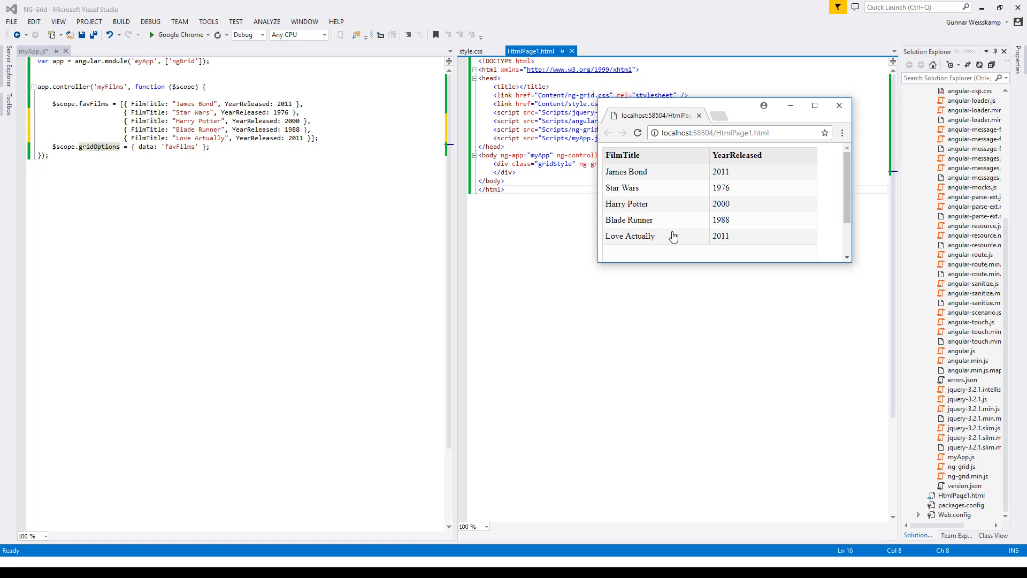
mouse_move(643, 162)
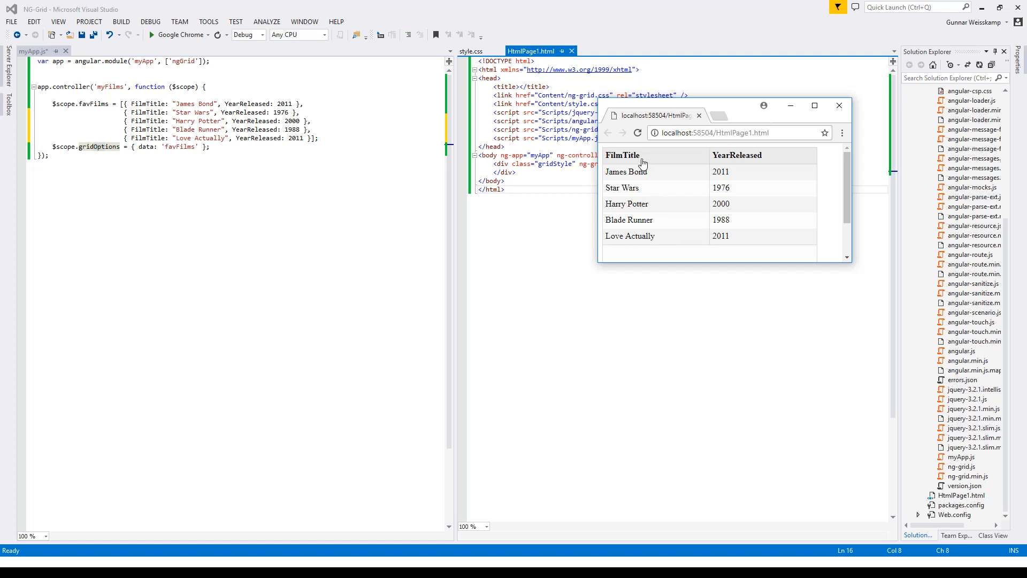
mouse_move(631, 160)
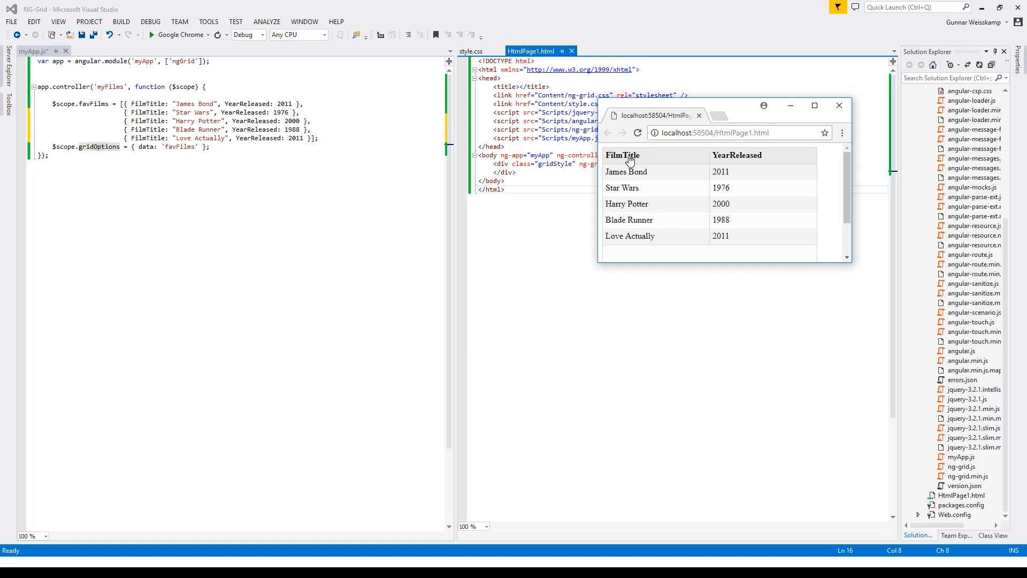
left_click(623, 155)
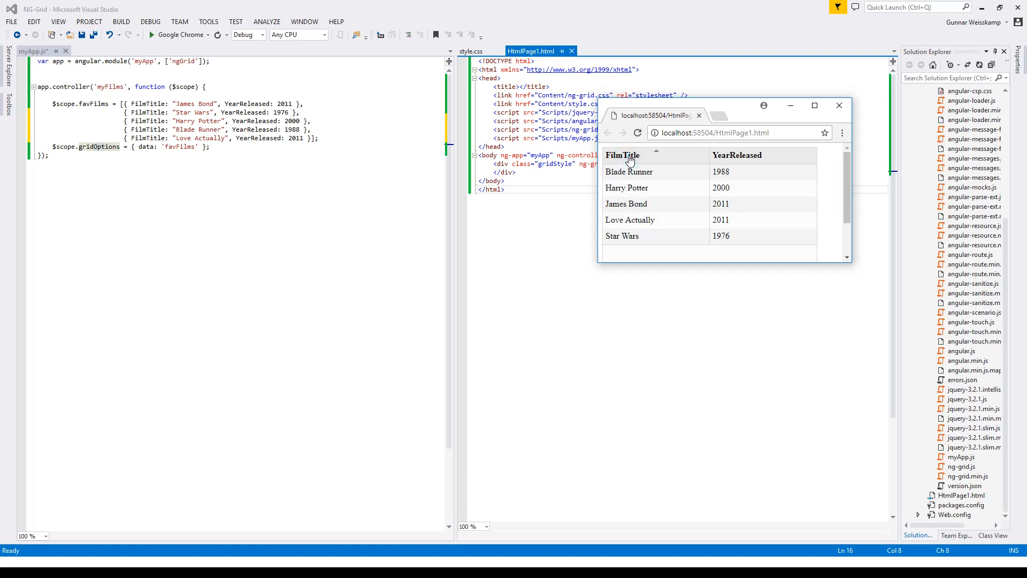
mouse_move(732, 161)
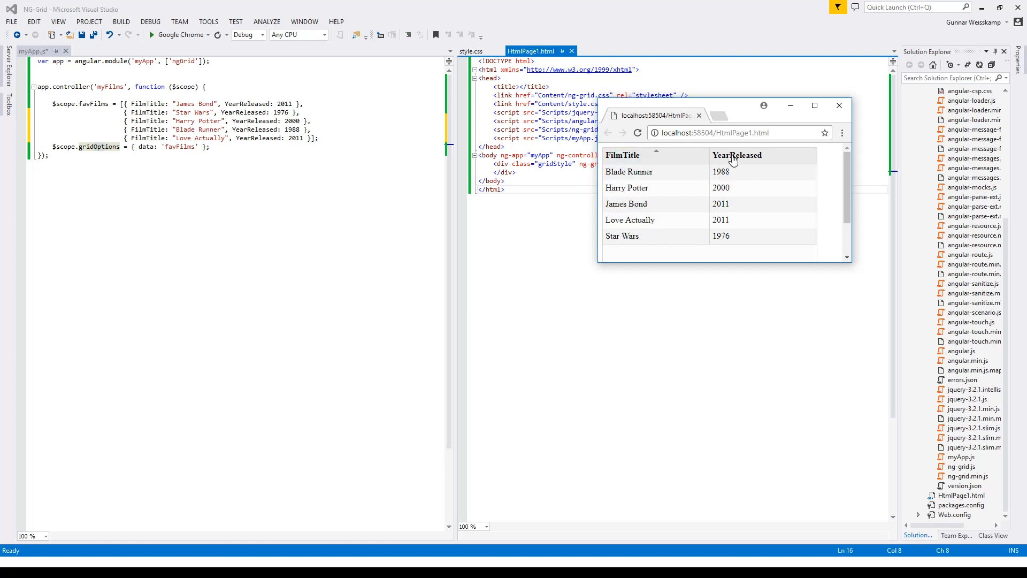
left_click(621, 155)
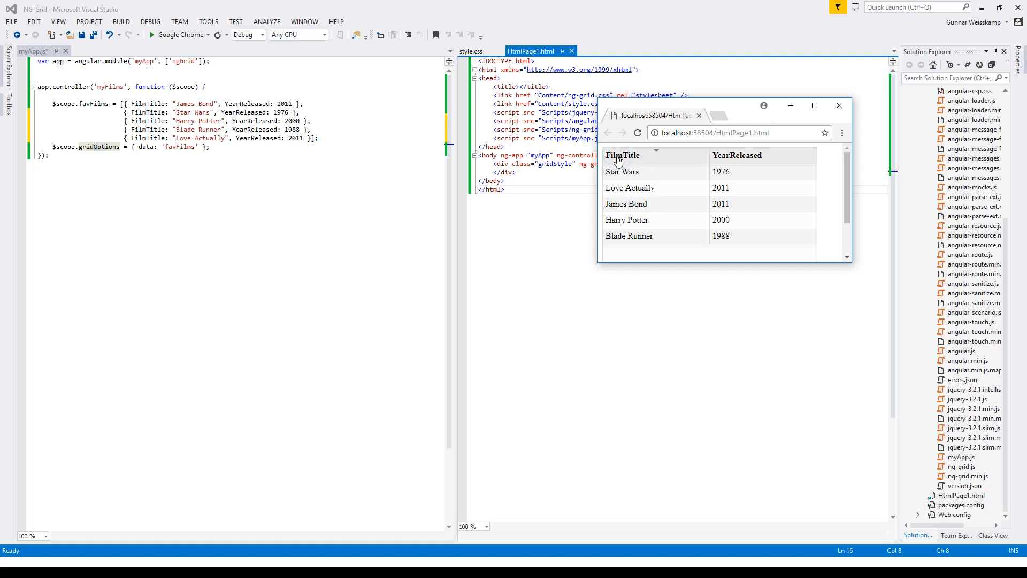
left_click(737, 156)
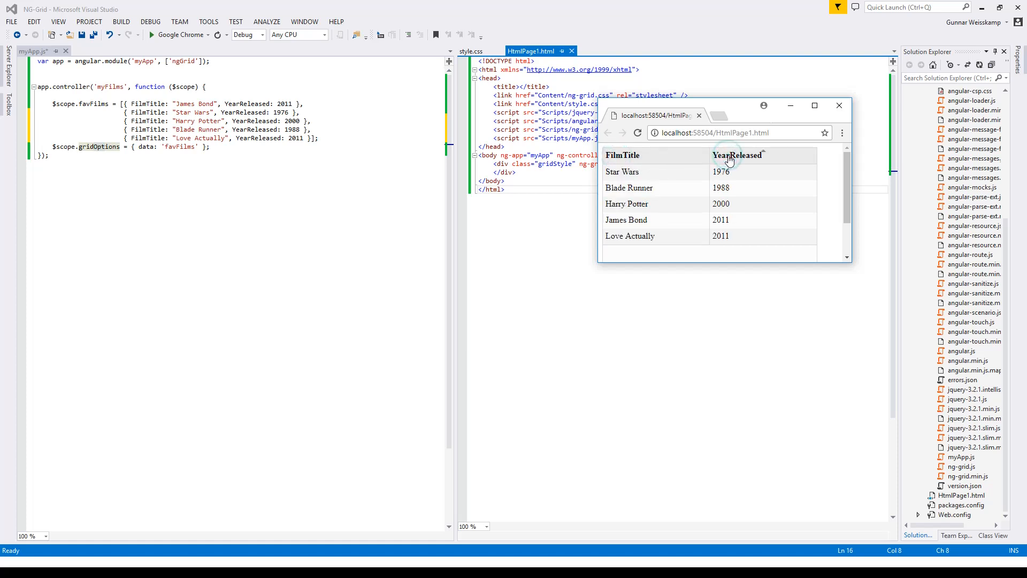
left_click(737, 155)
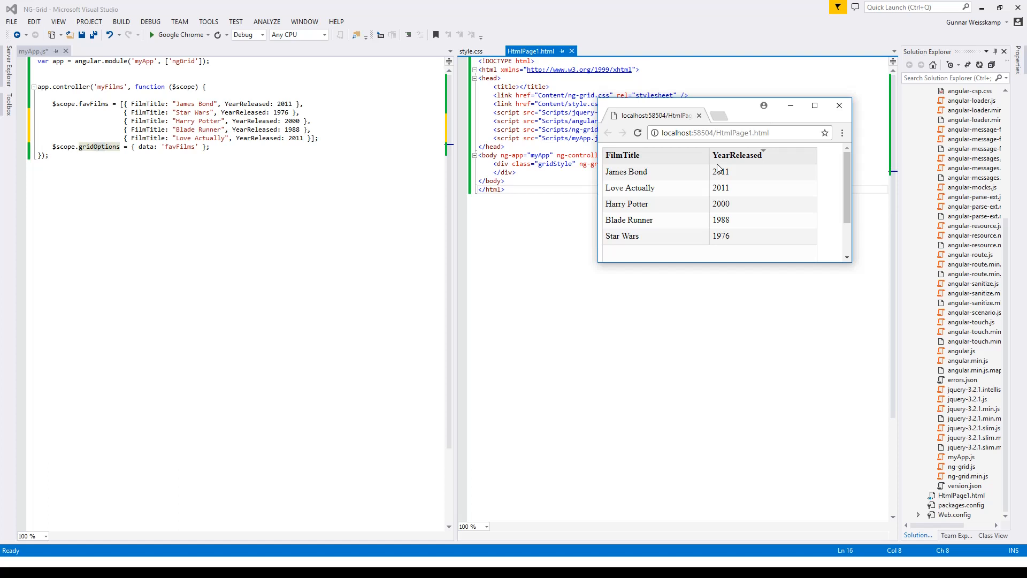
mouse_move(622, 157)
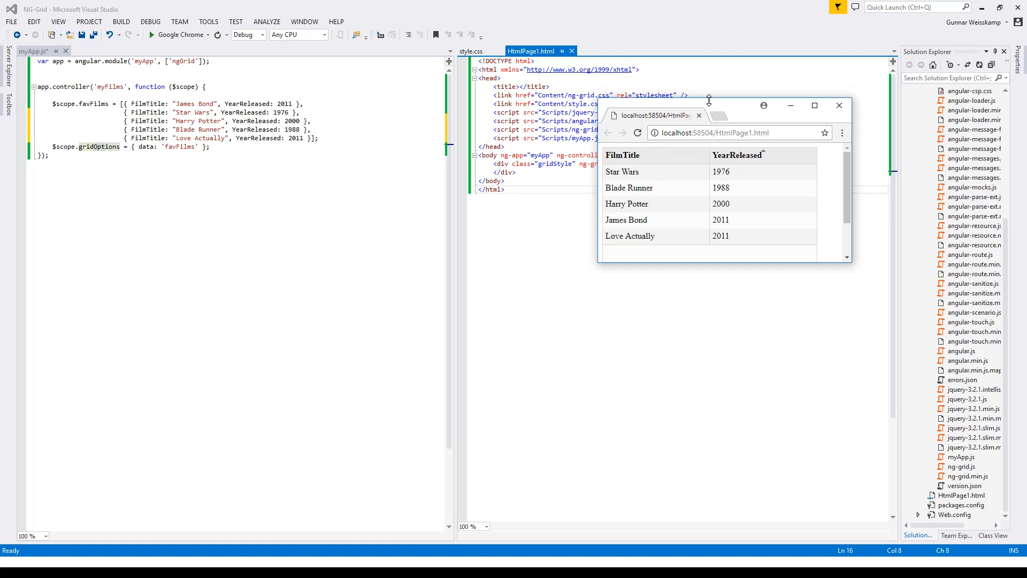
left_click_drag(655, 114, 583, 229)
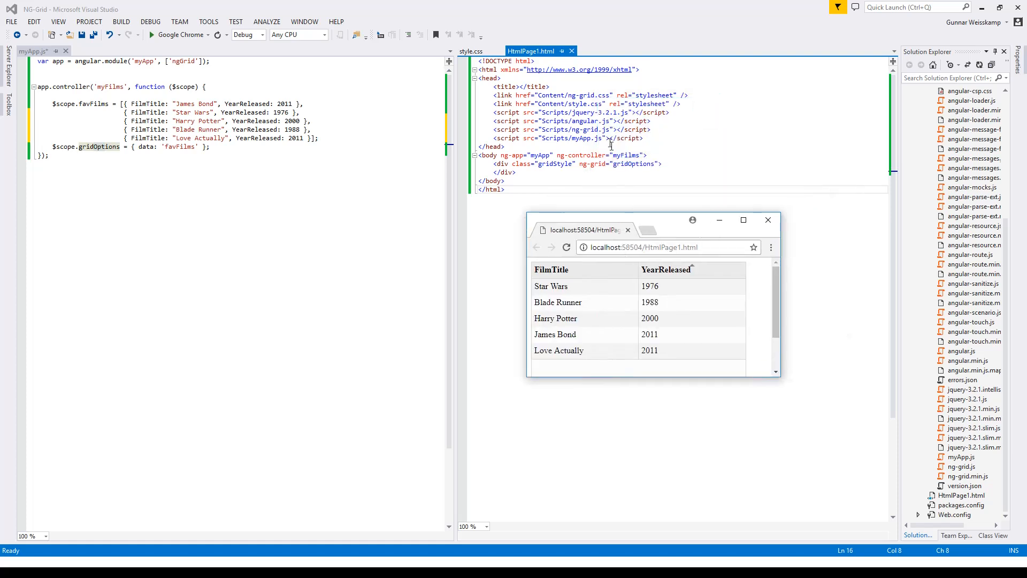